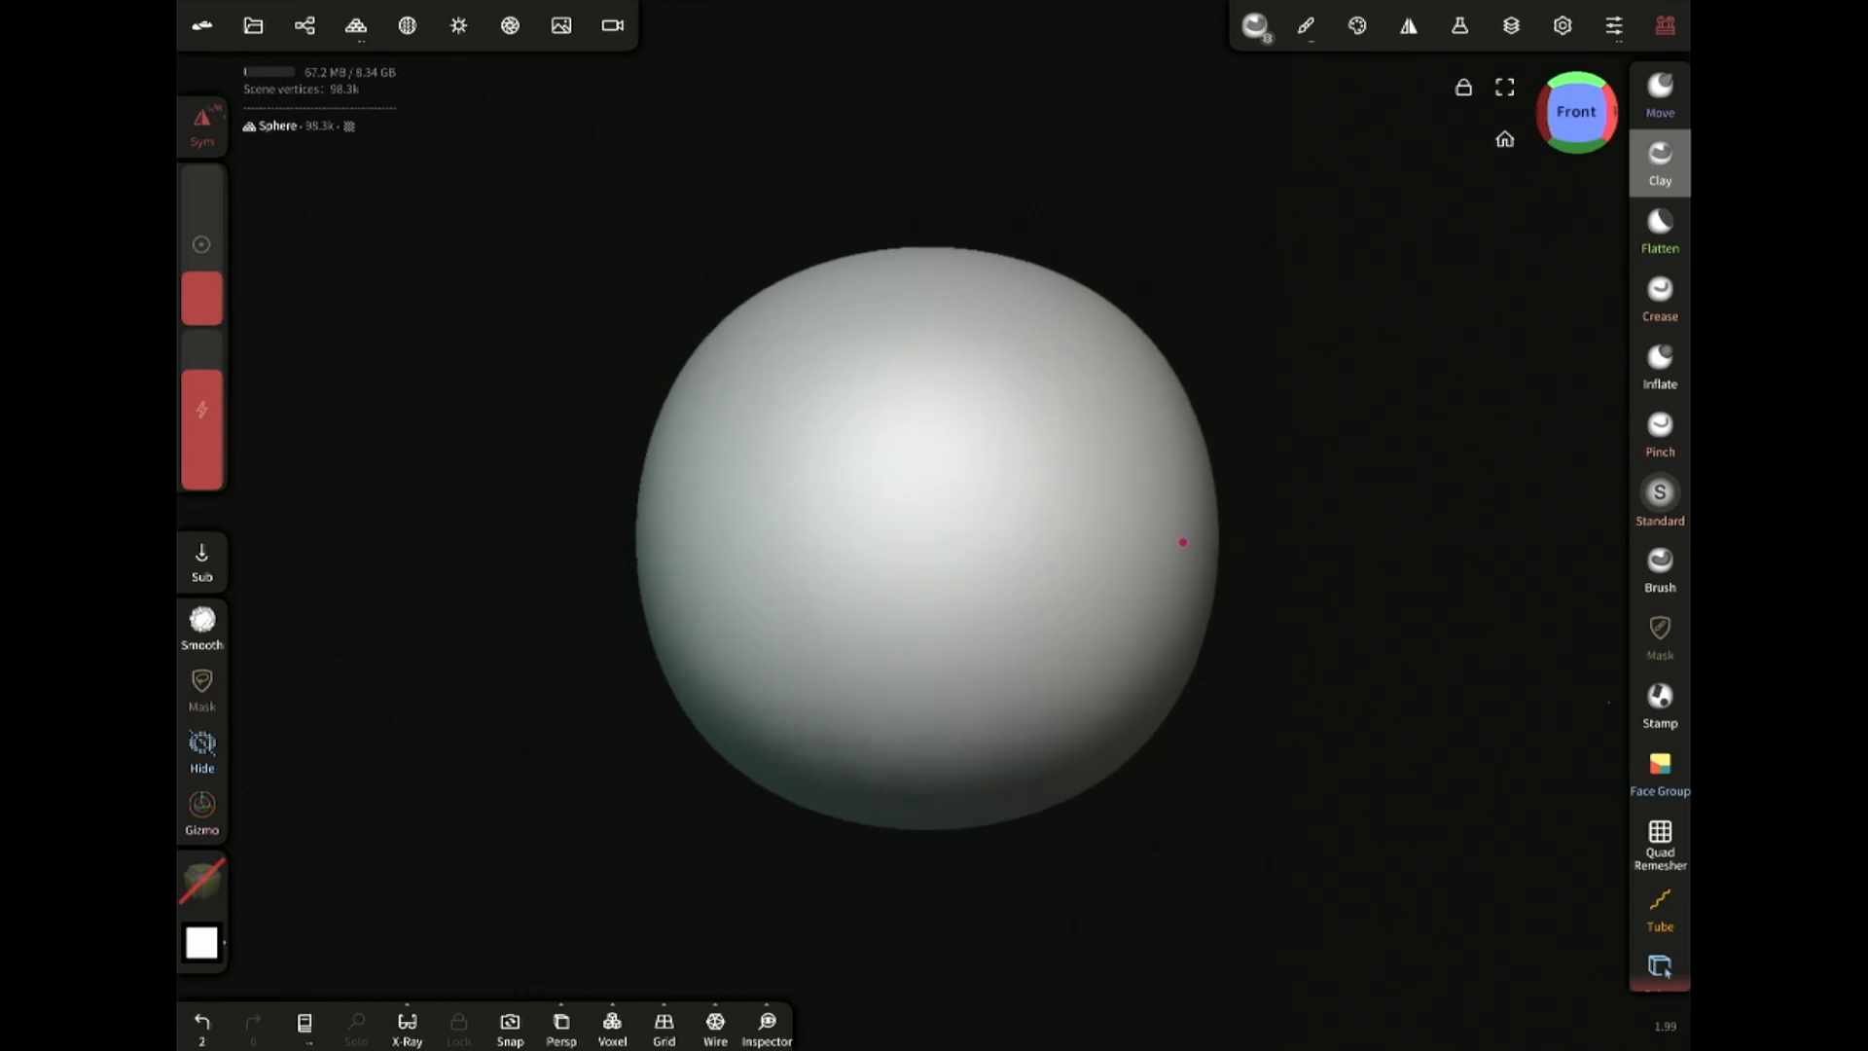
mouse_move(1195, 547)
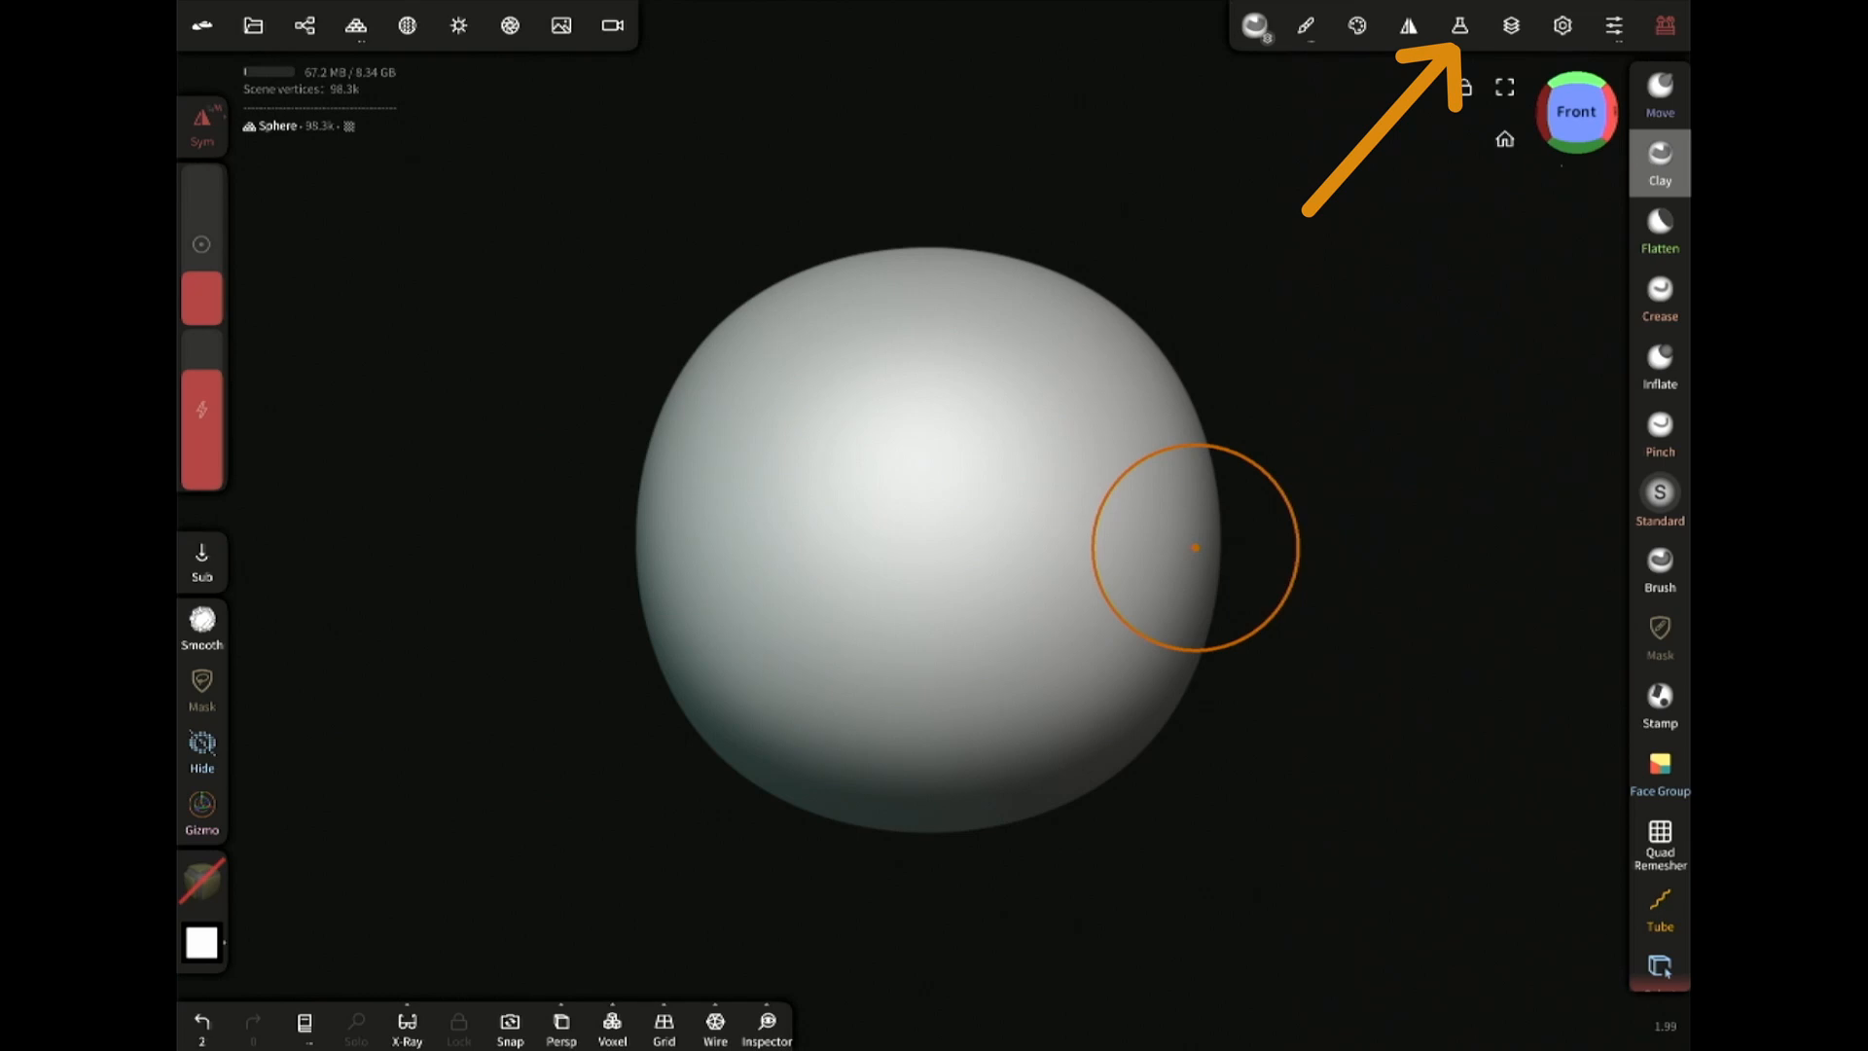
Bring up the Operation panel for the grooved sphere
click(1458, 26)
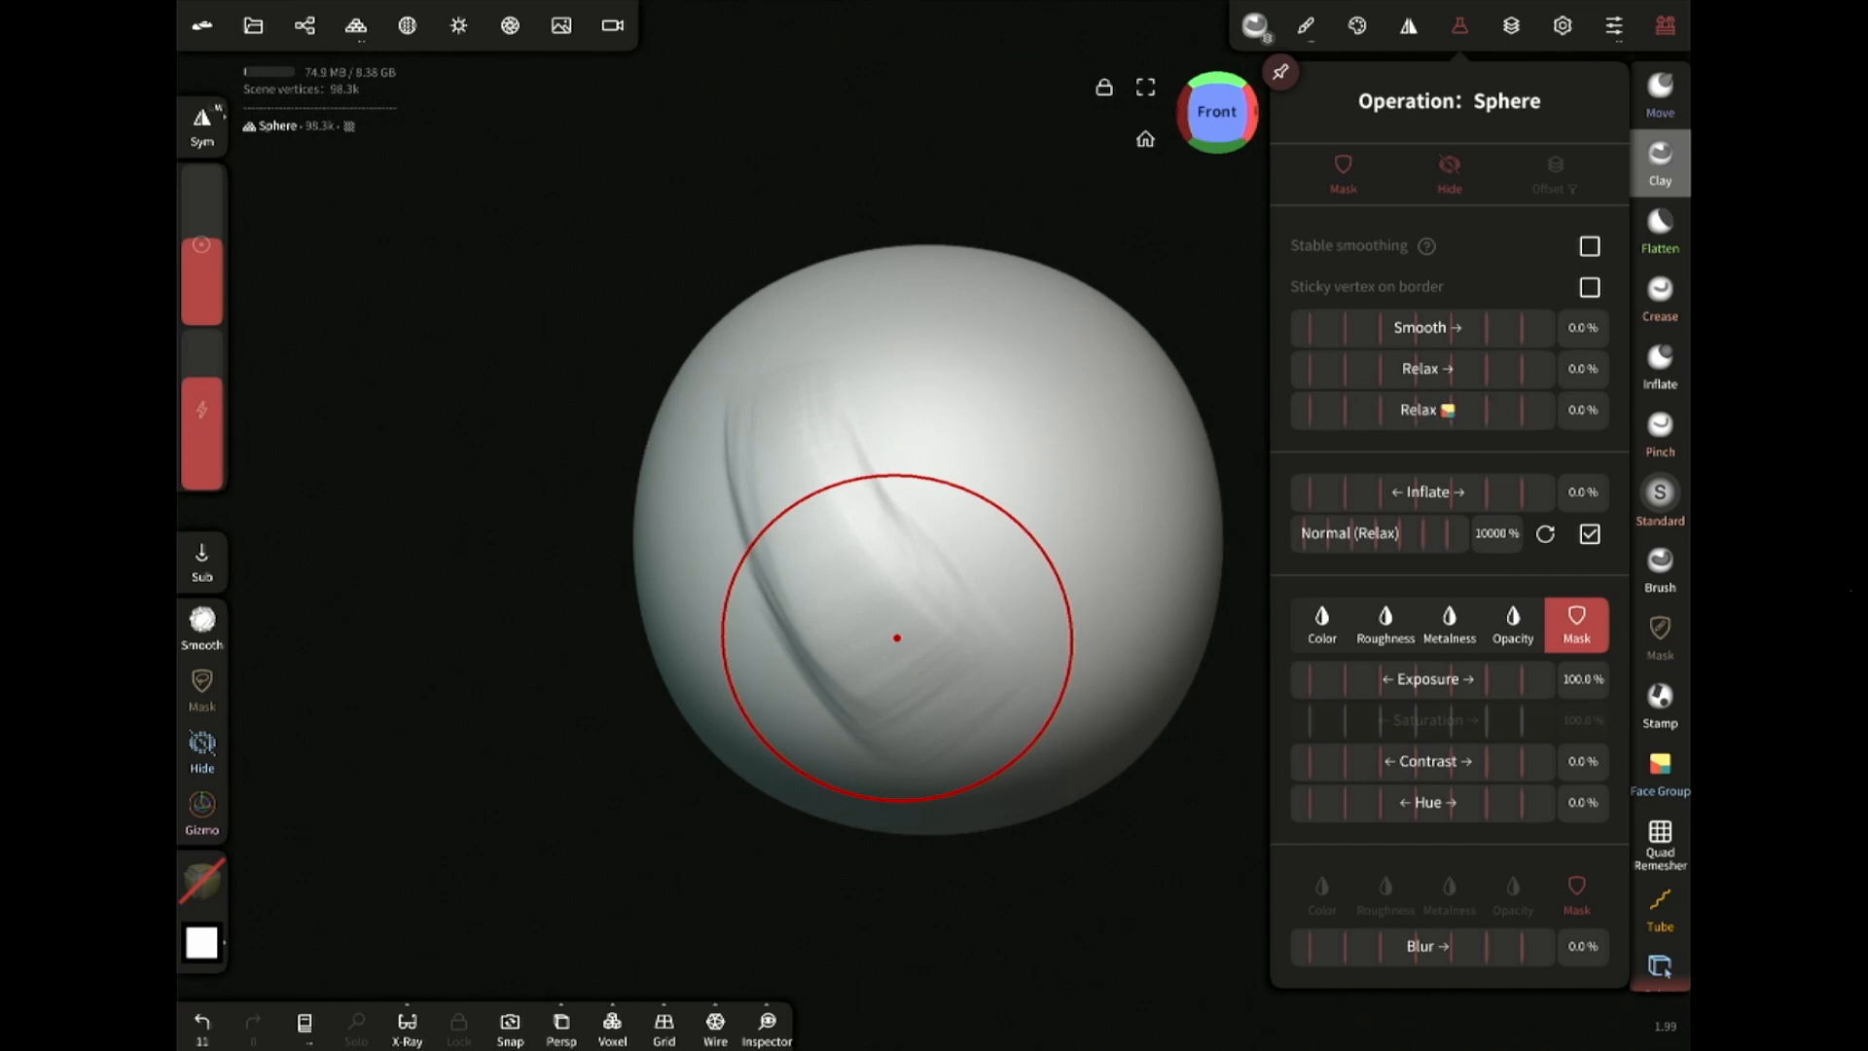
Relax the sphere's carved strokes with the Relax slider, nudging it slightly further
drag(1431, 368, 1588, 382)
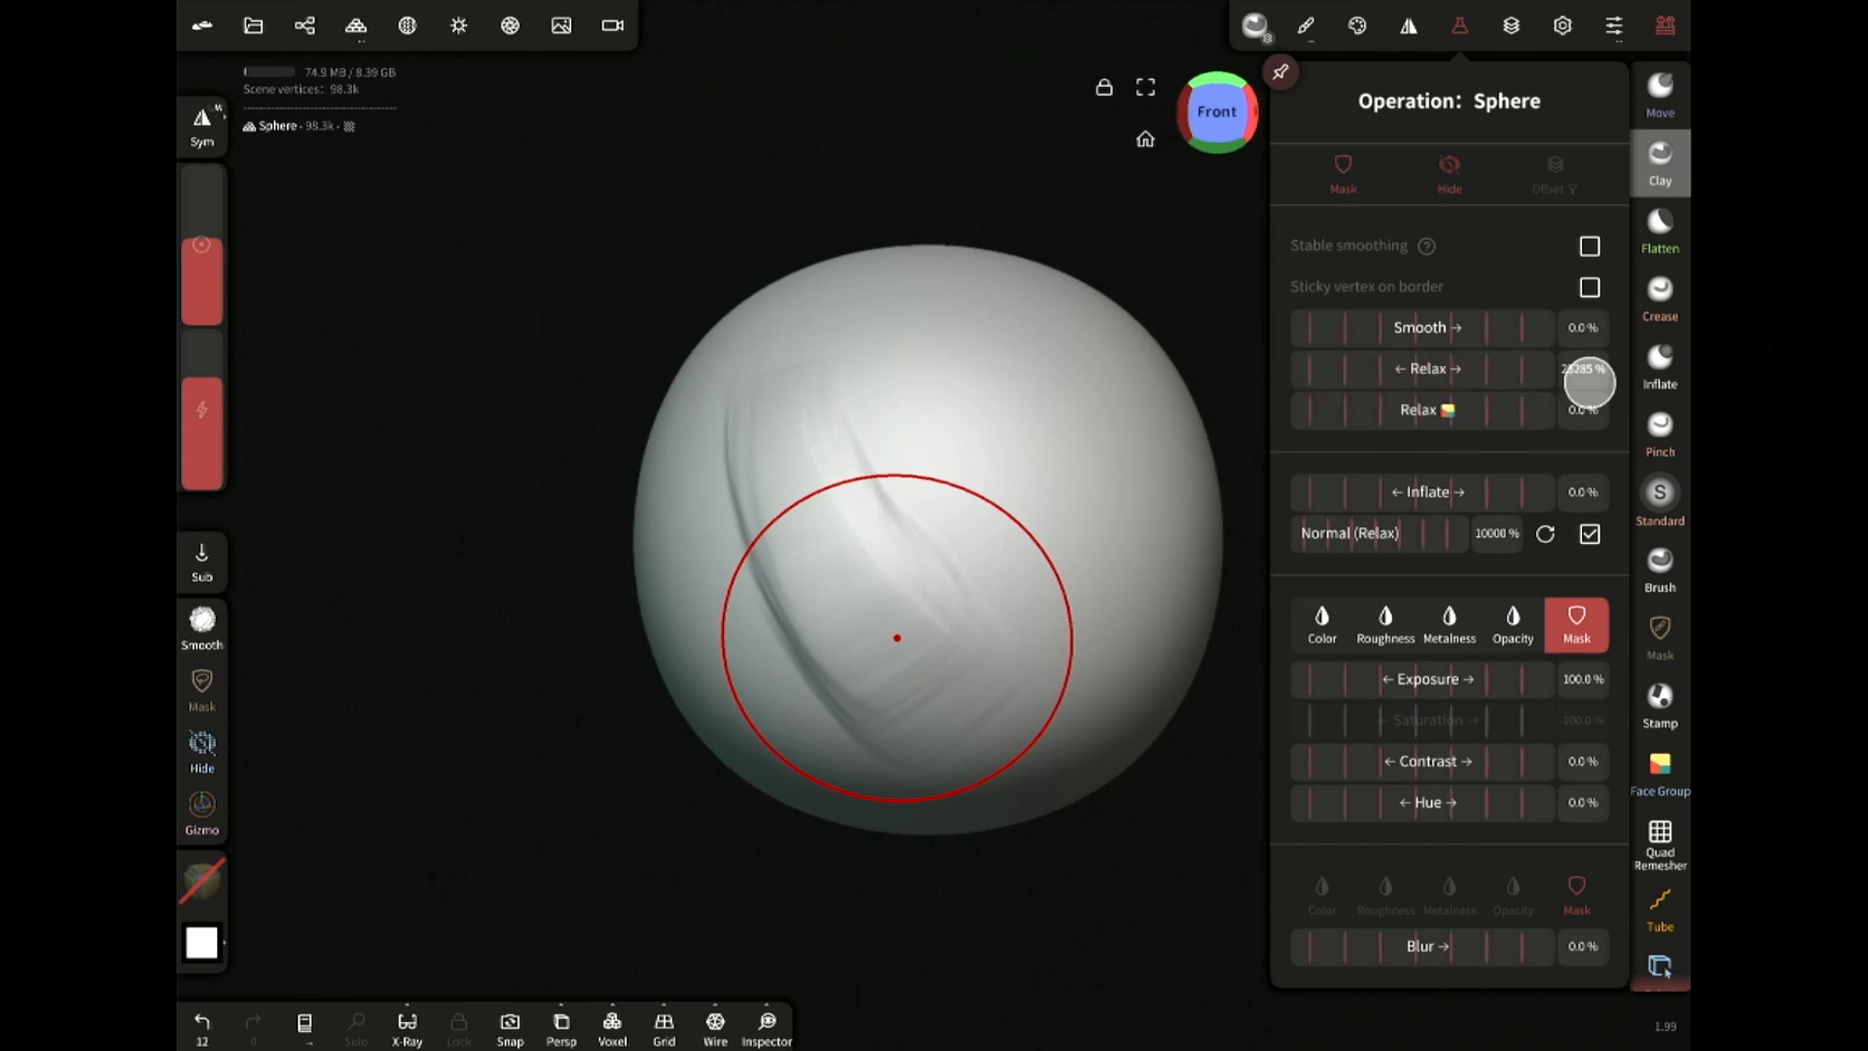
drag(1588, 383, 1586, 391)
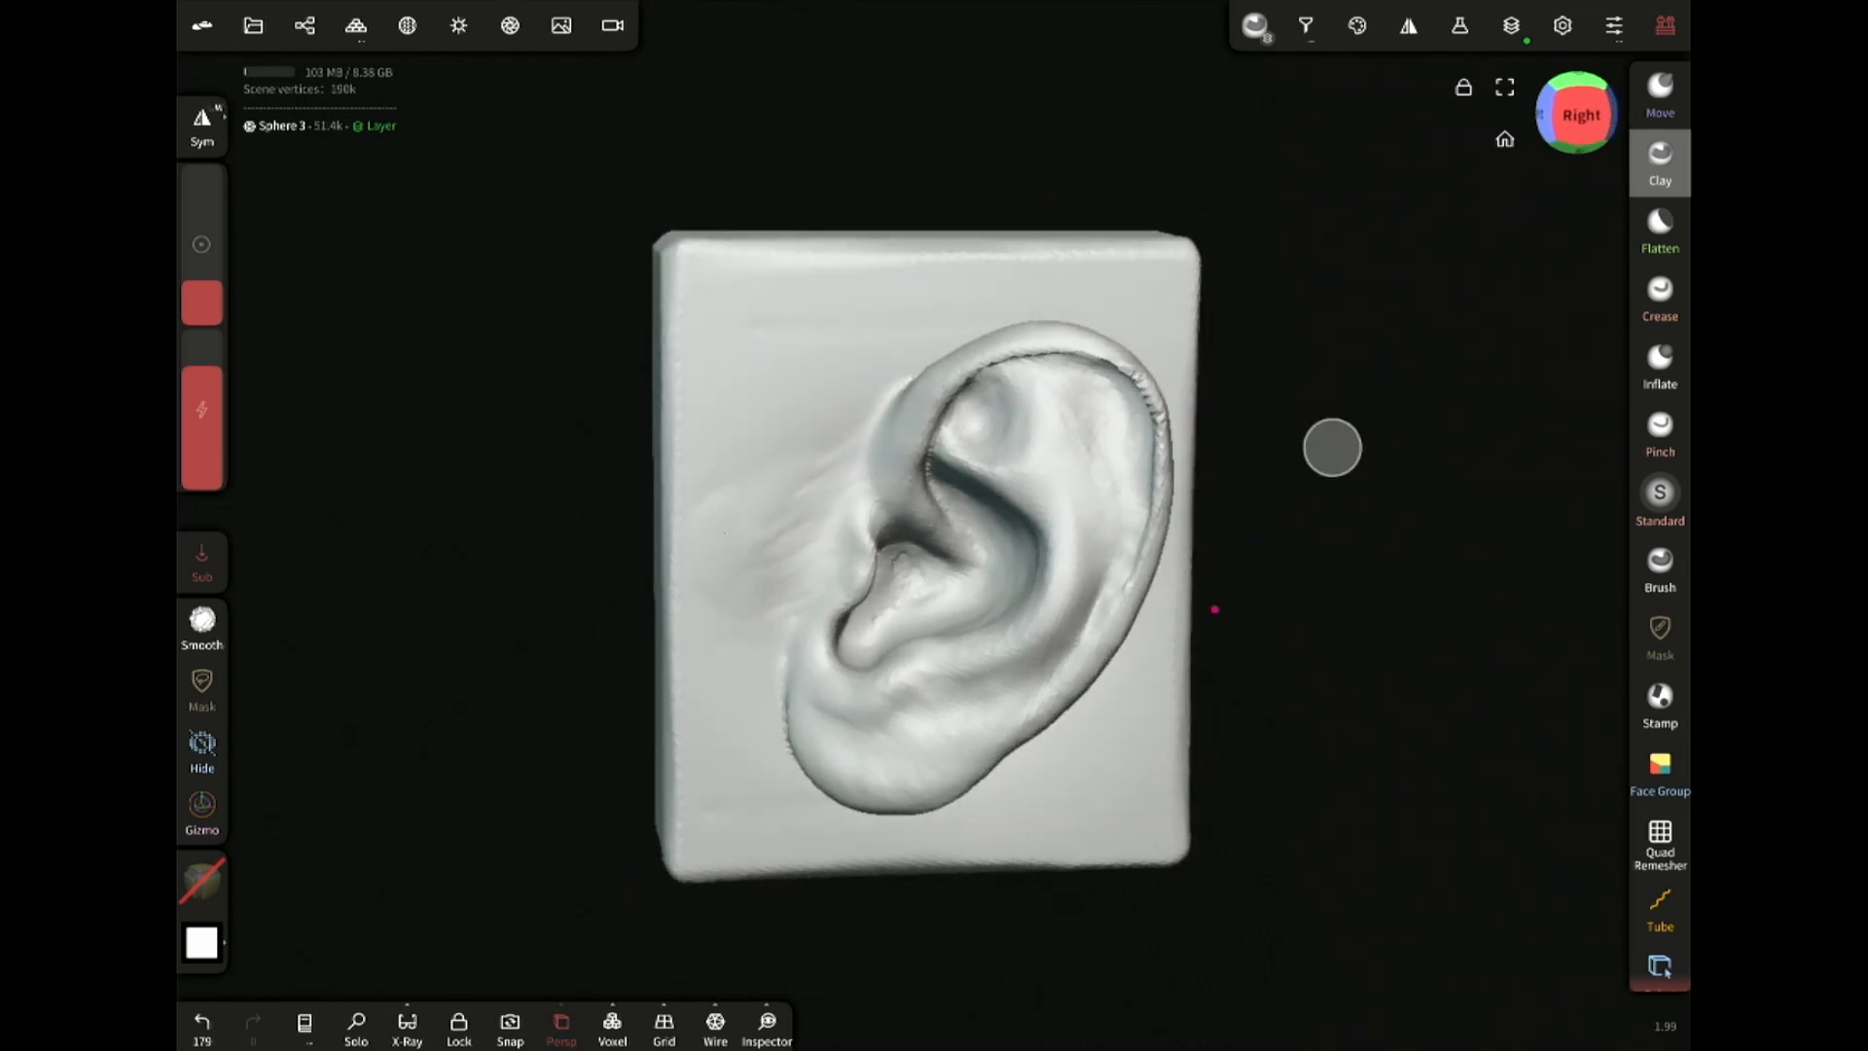
Smooth the ear's upper rim with the Smooth brush, then bring up the ear's Operation panel
drag(1331, 448, 794, 450)
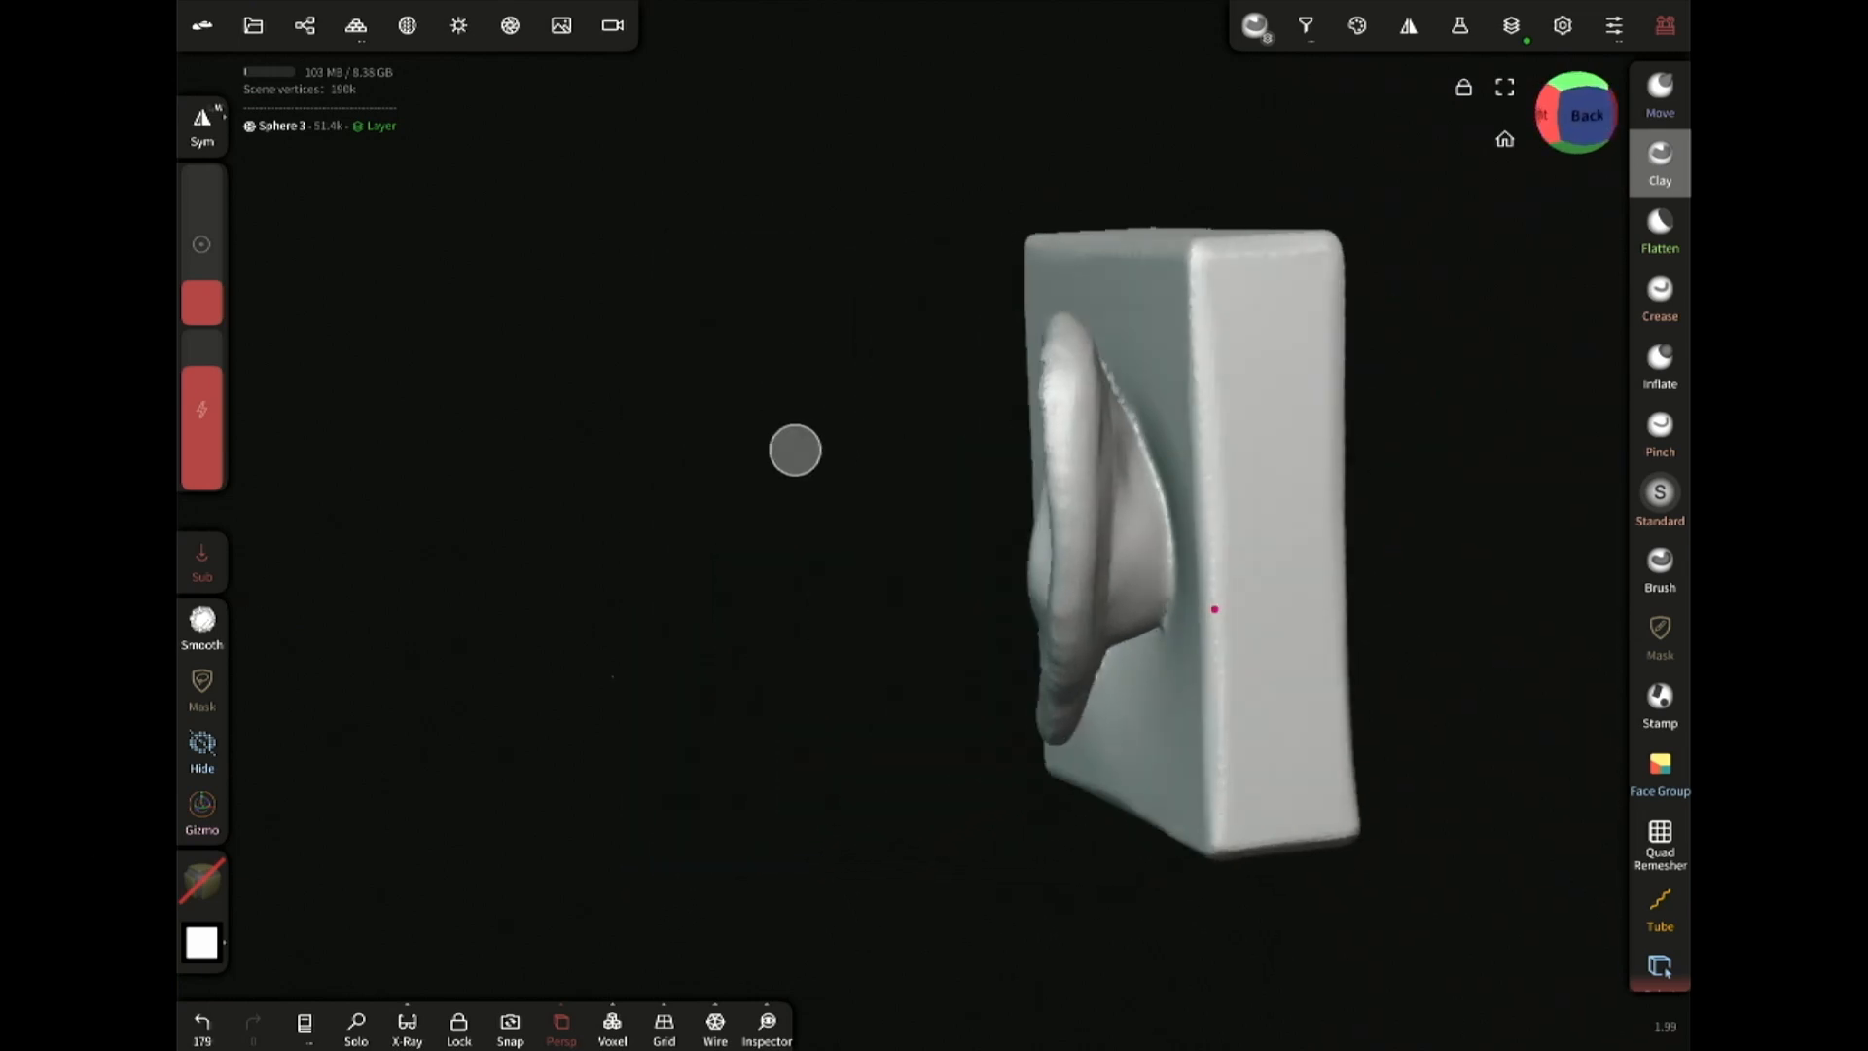
drag(794, 450, 1345, 438)
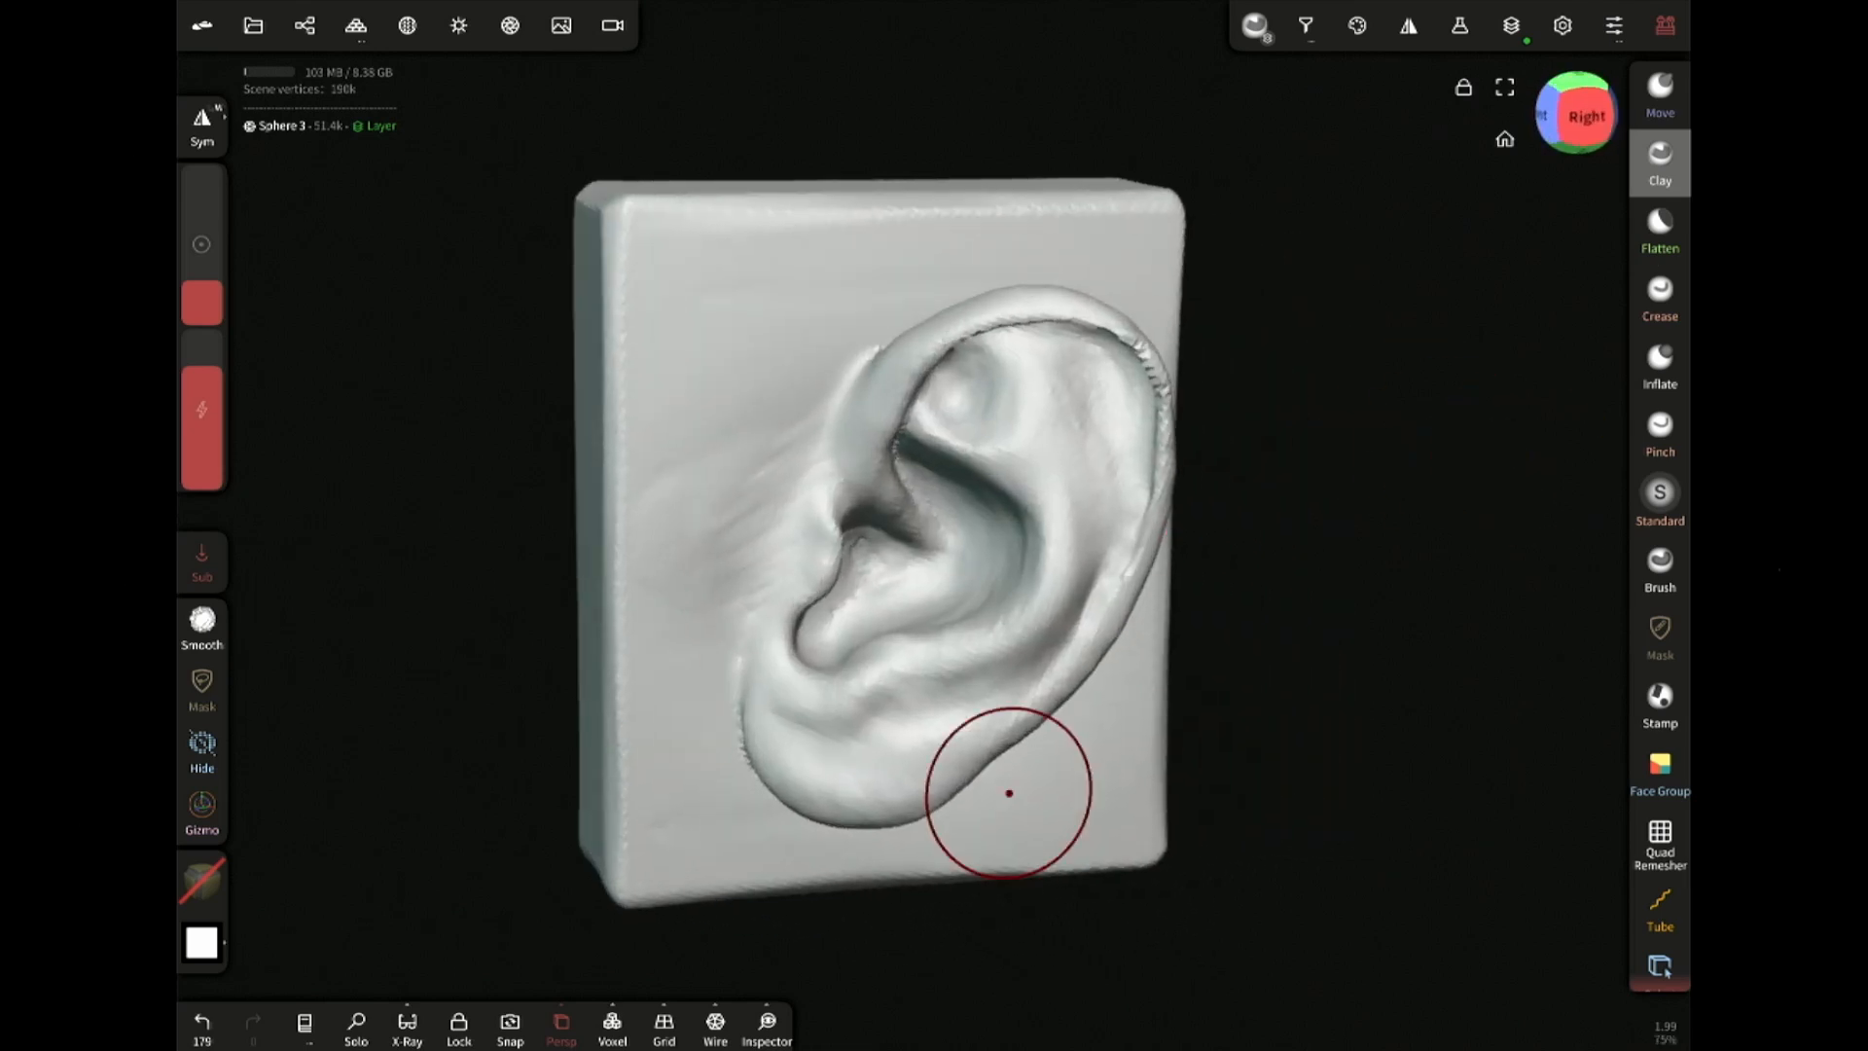
click(201, 628)
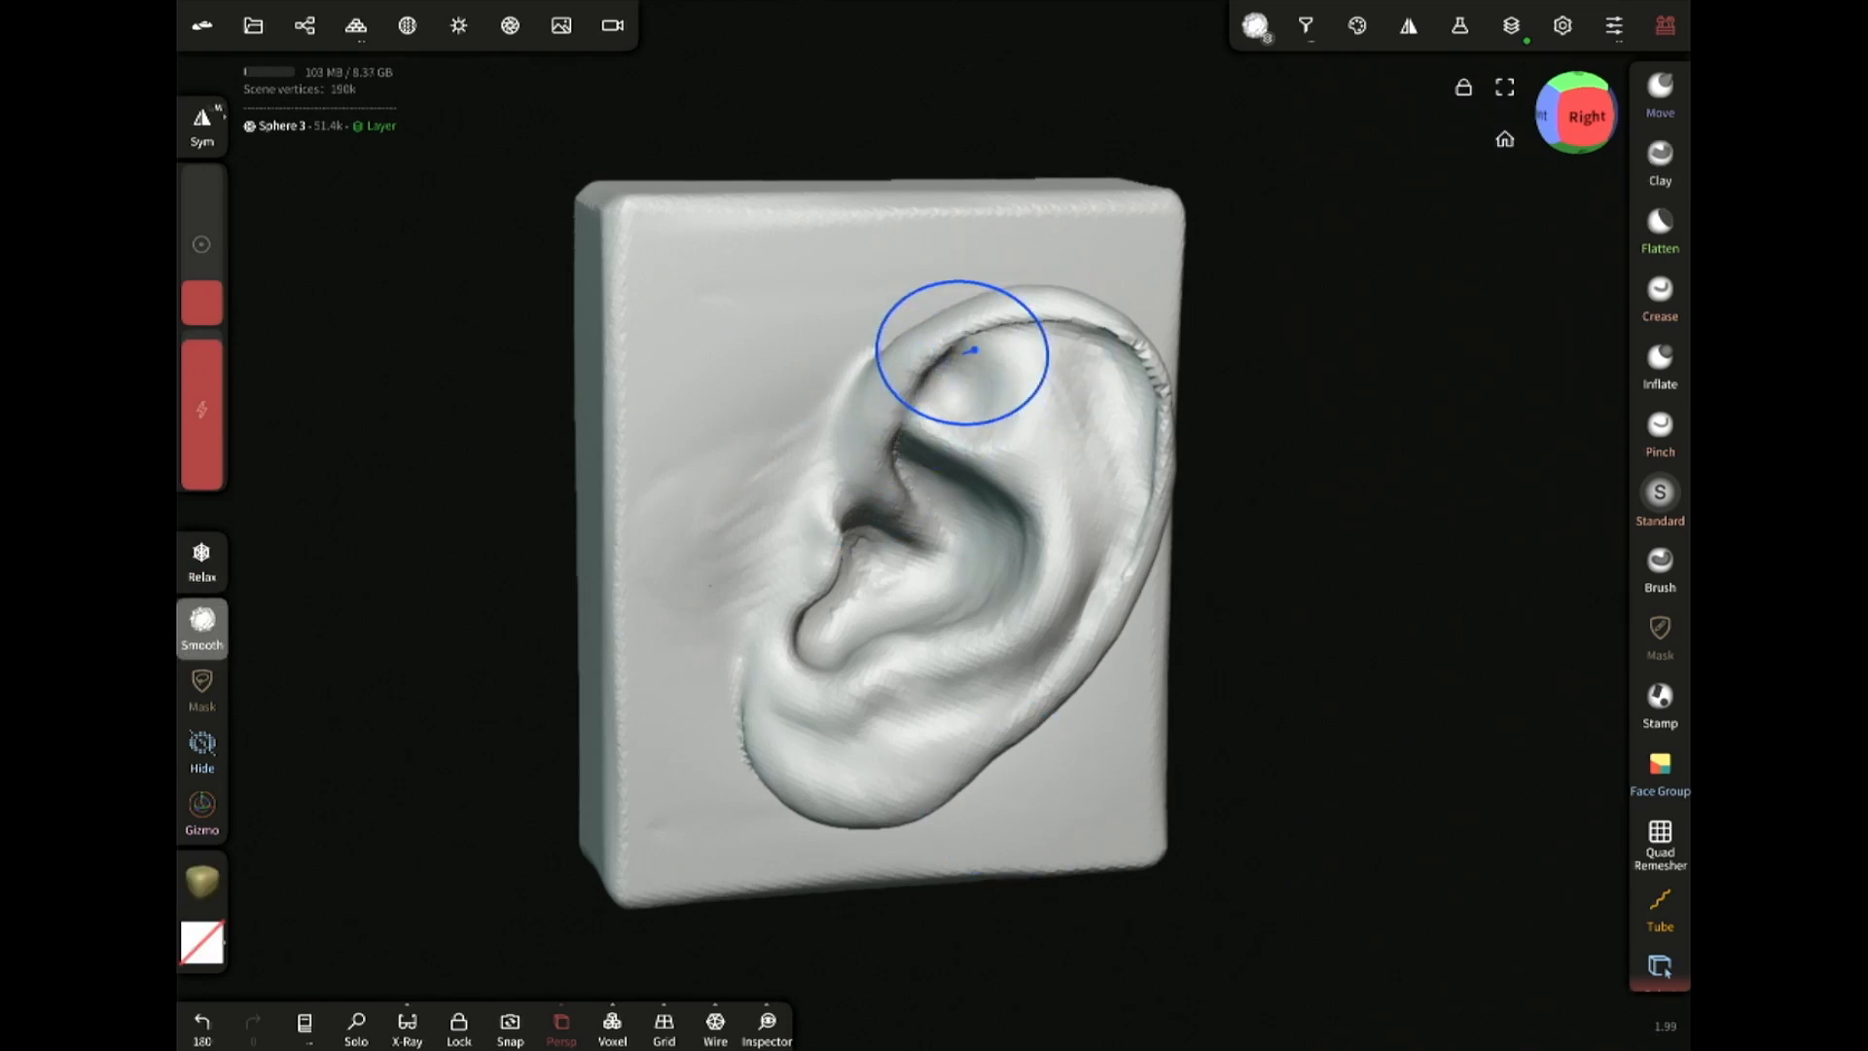
drag(965, 354, 798, 712)
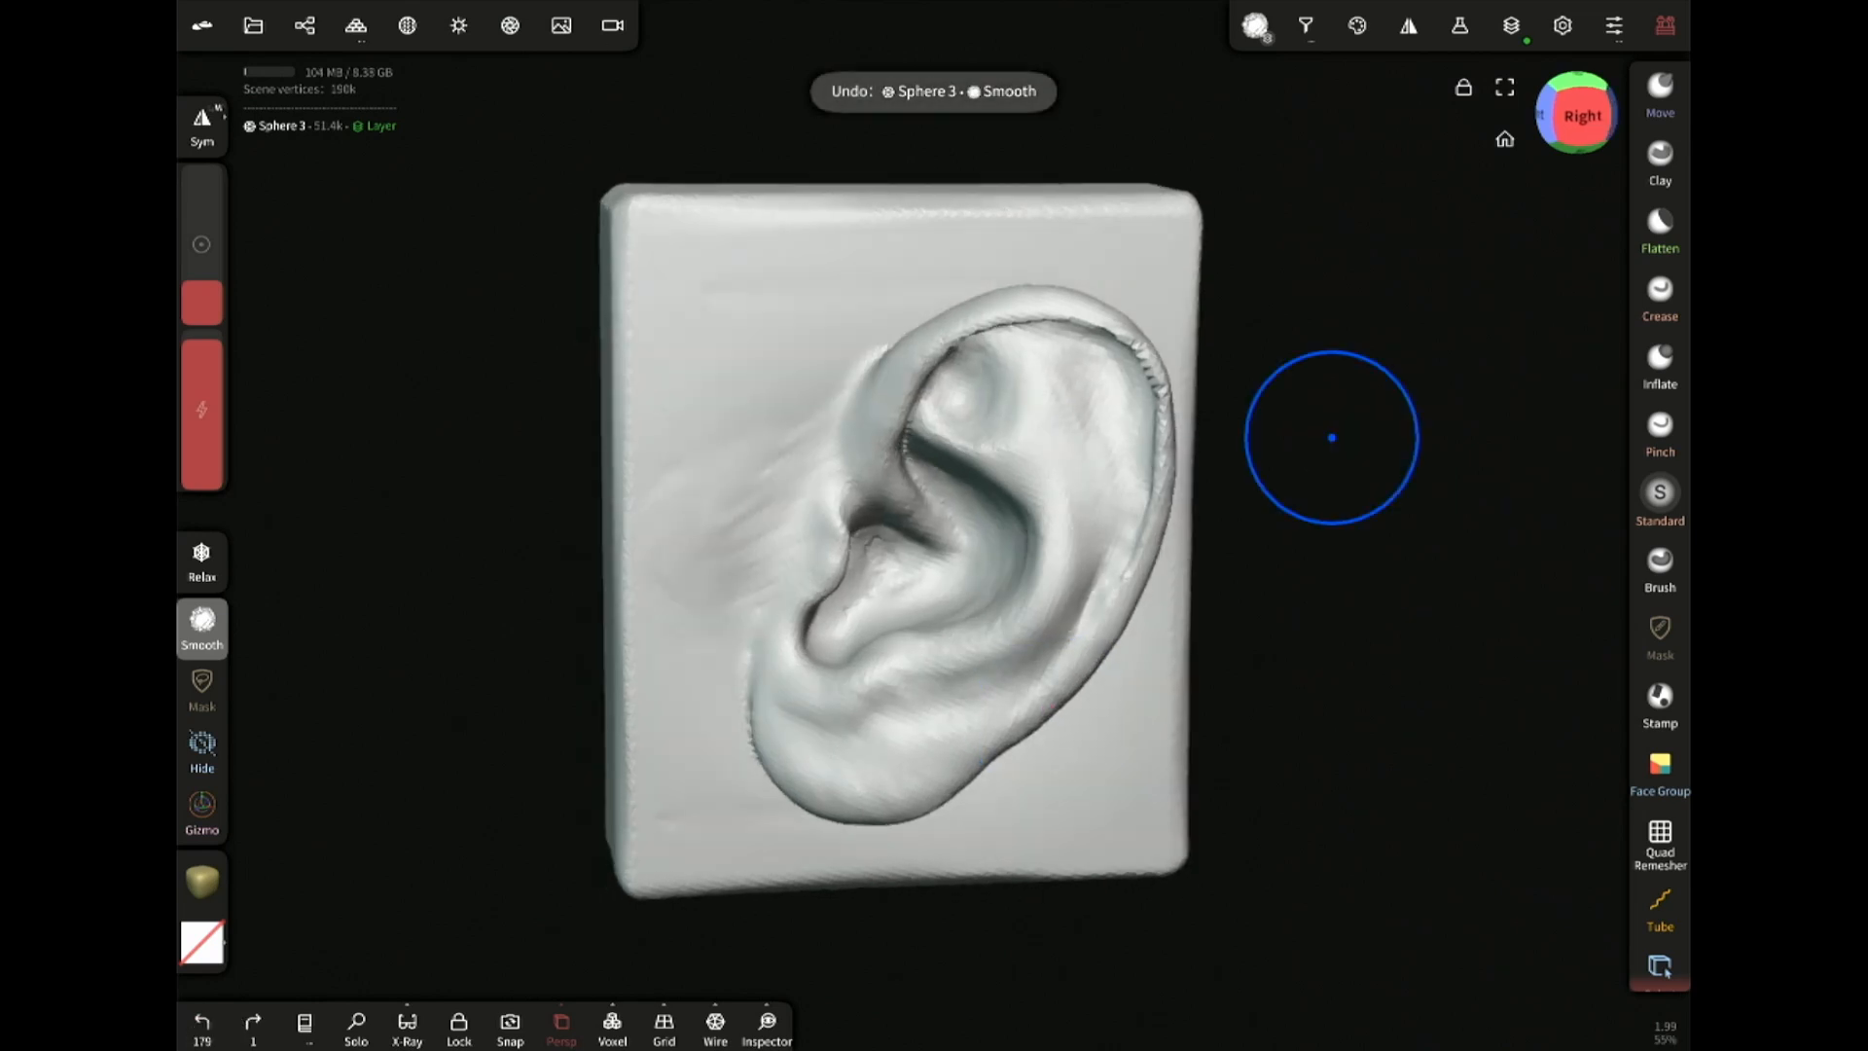
click(1460, 25)
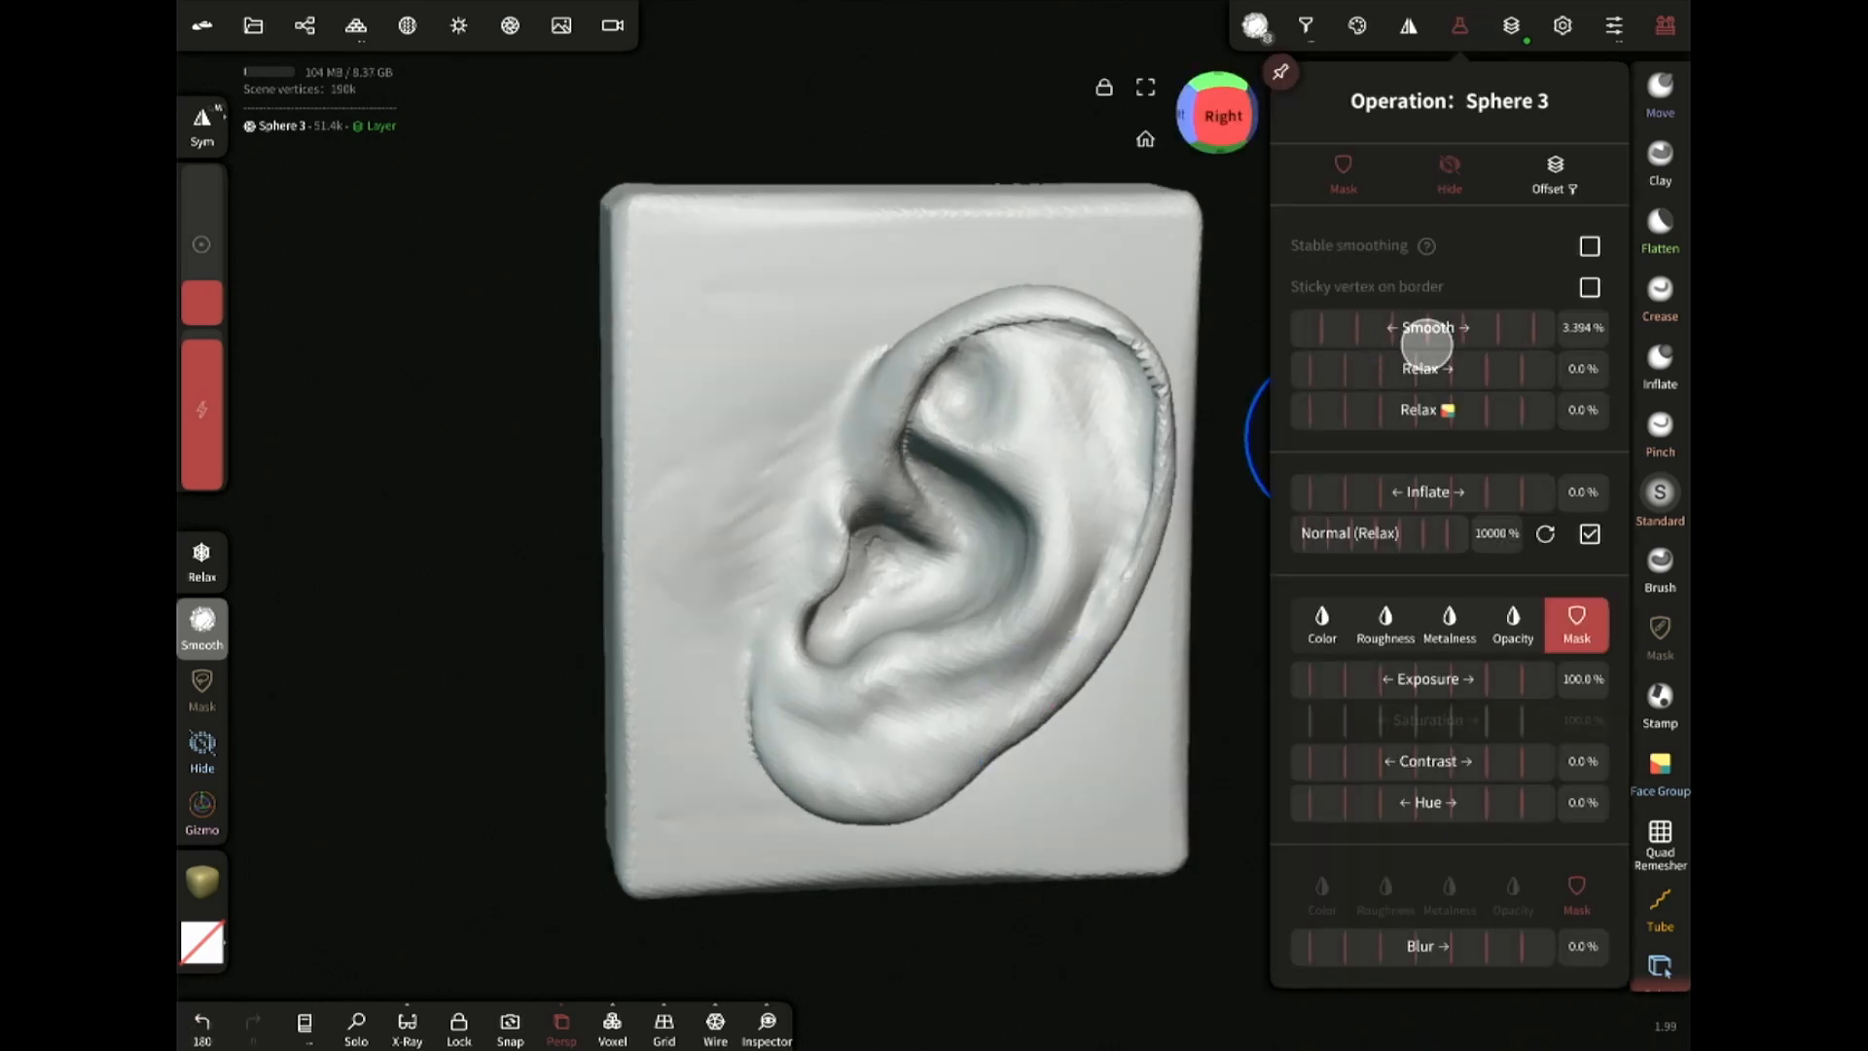
Smooth the whole ear sculpt with the Smooth slider and check its Layers panel
drag(1426, 345, 1477, 344)
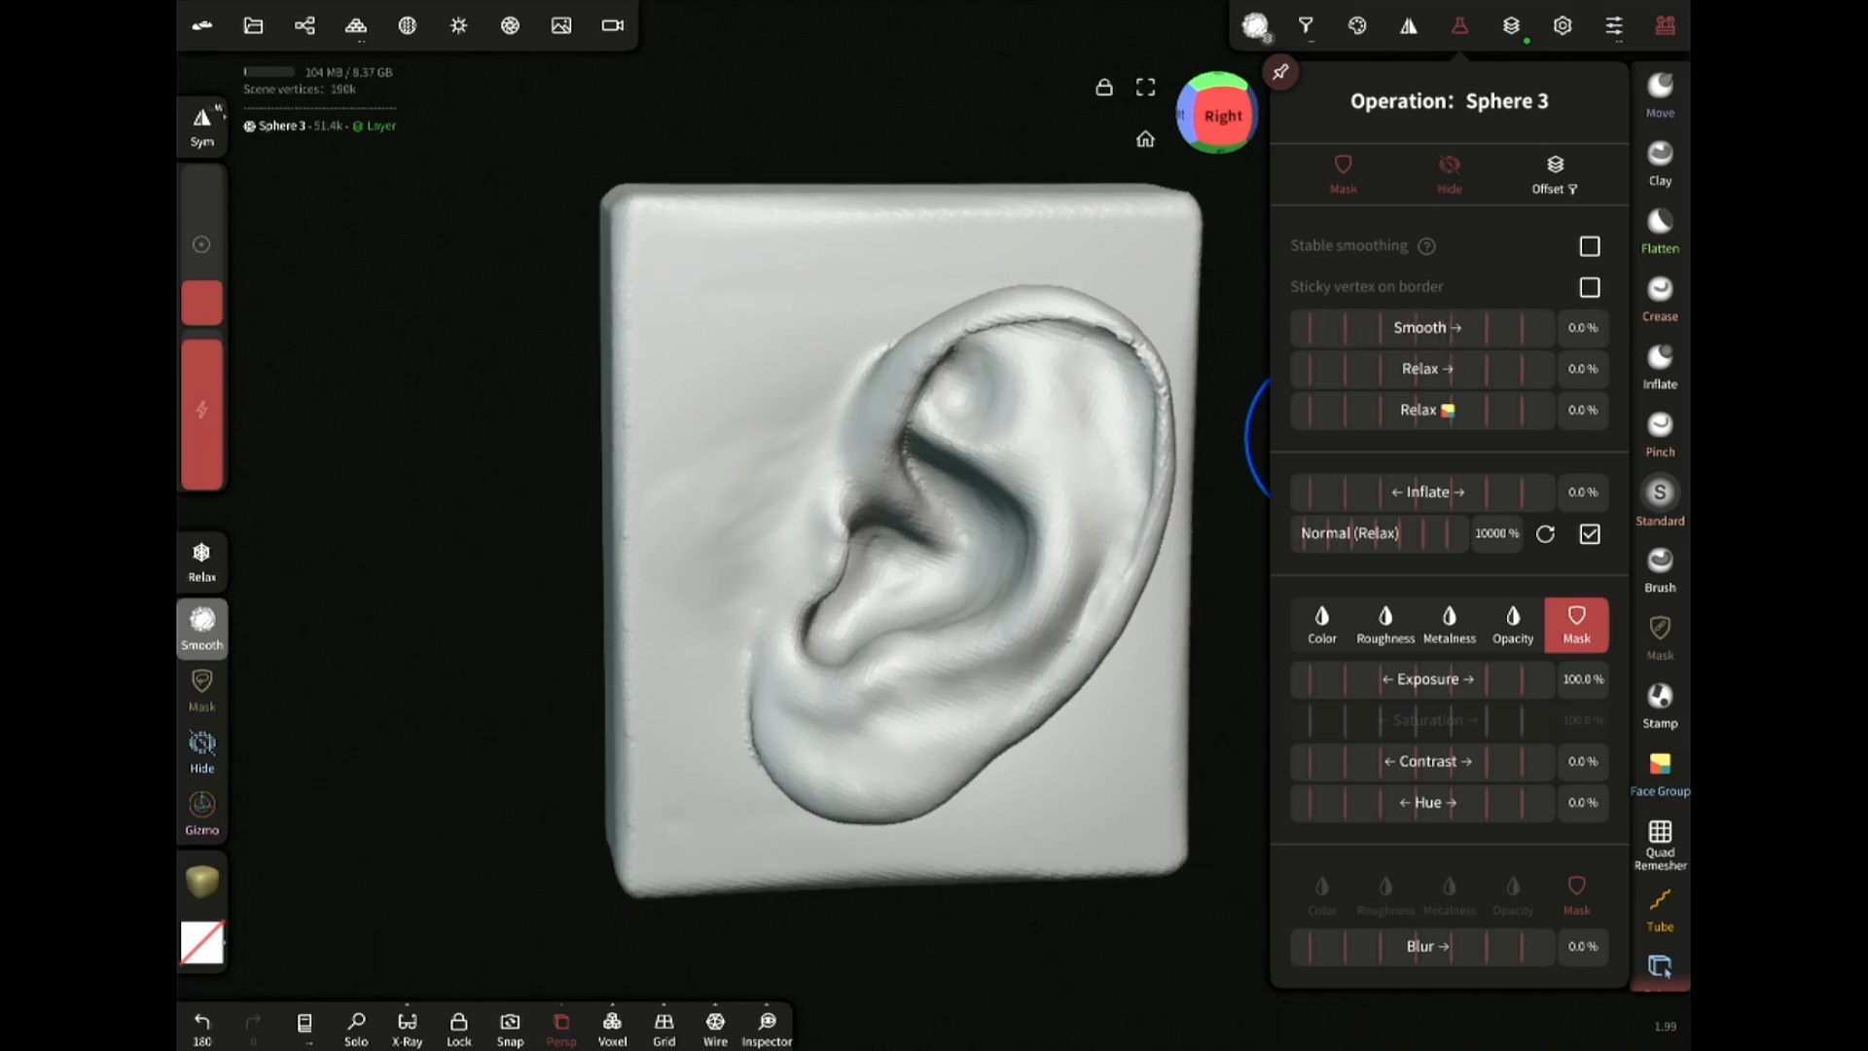
click(1510, 25)
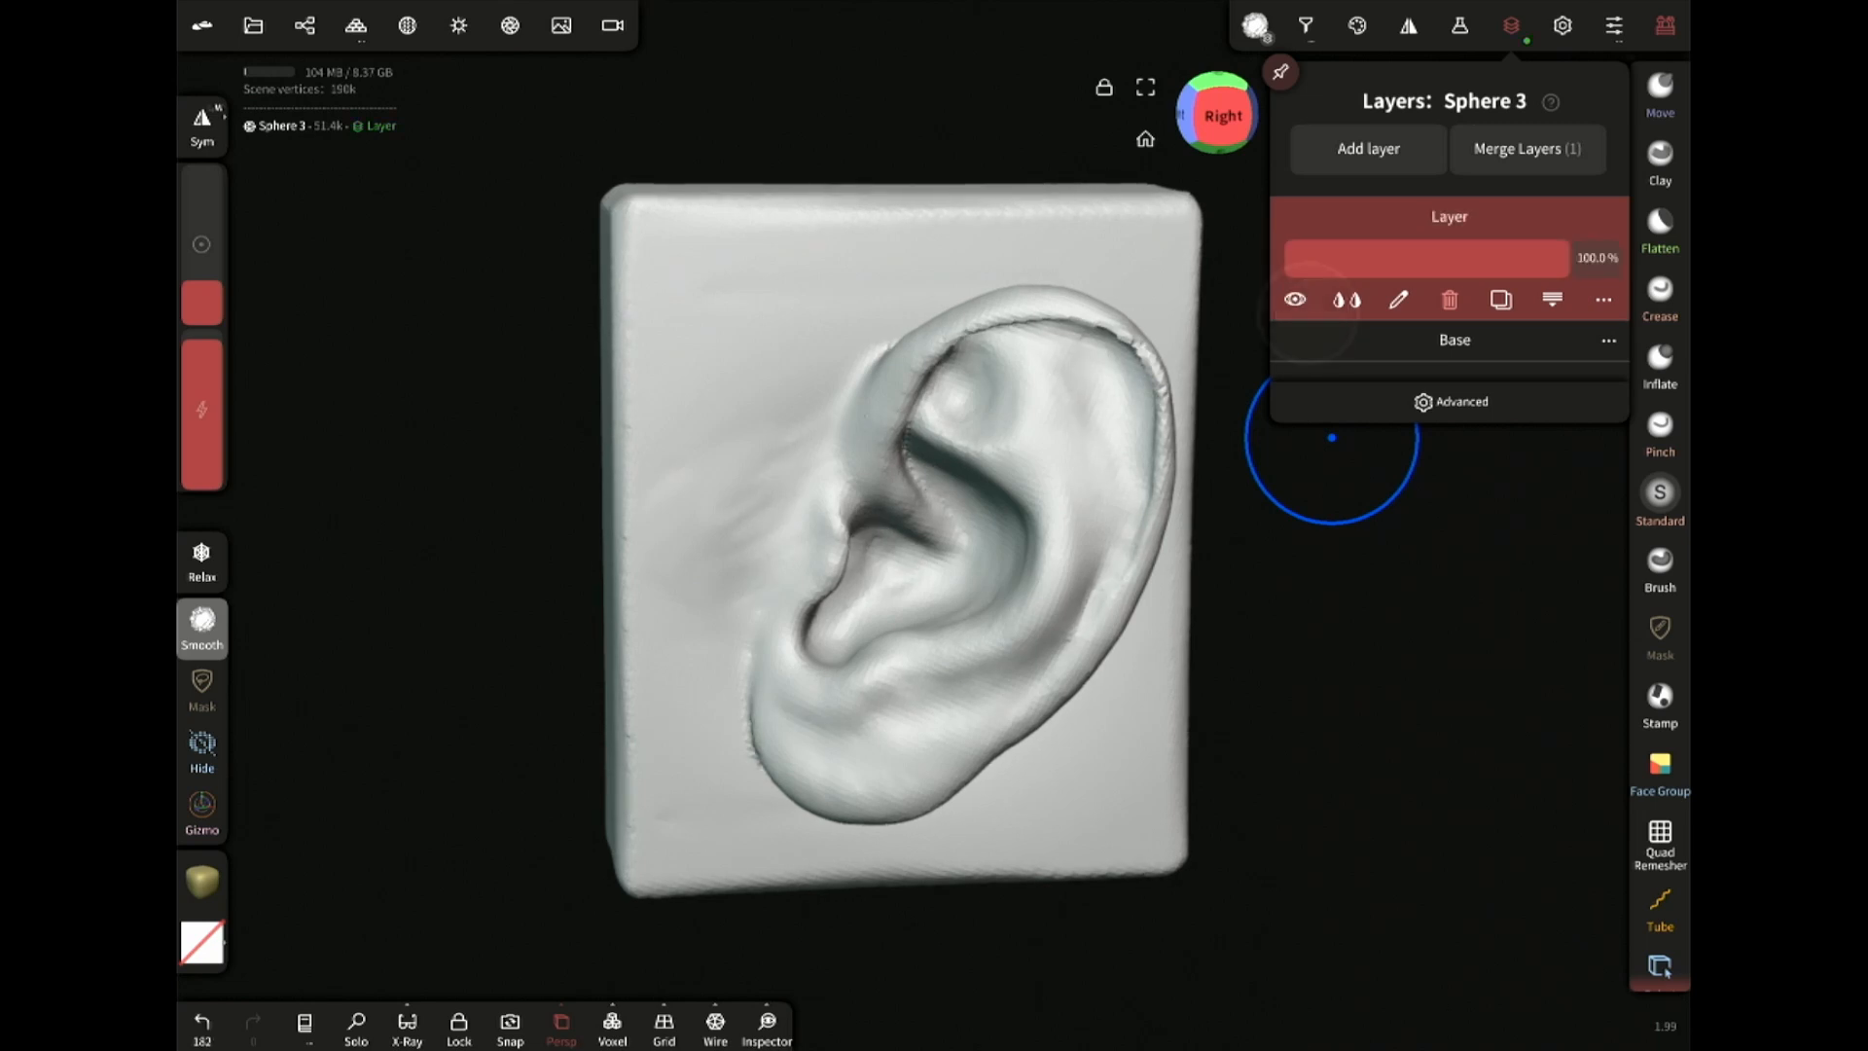
click(1459, 25)
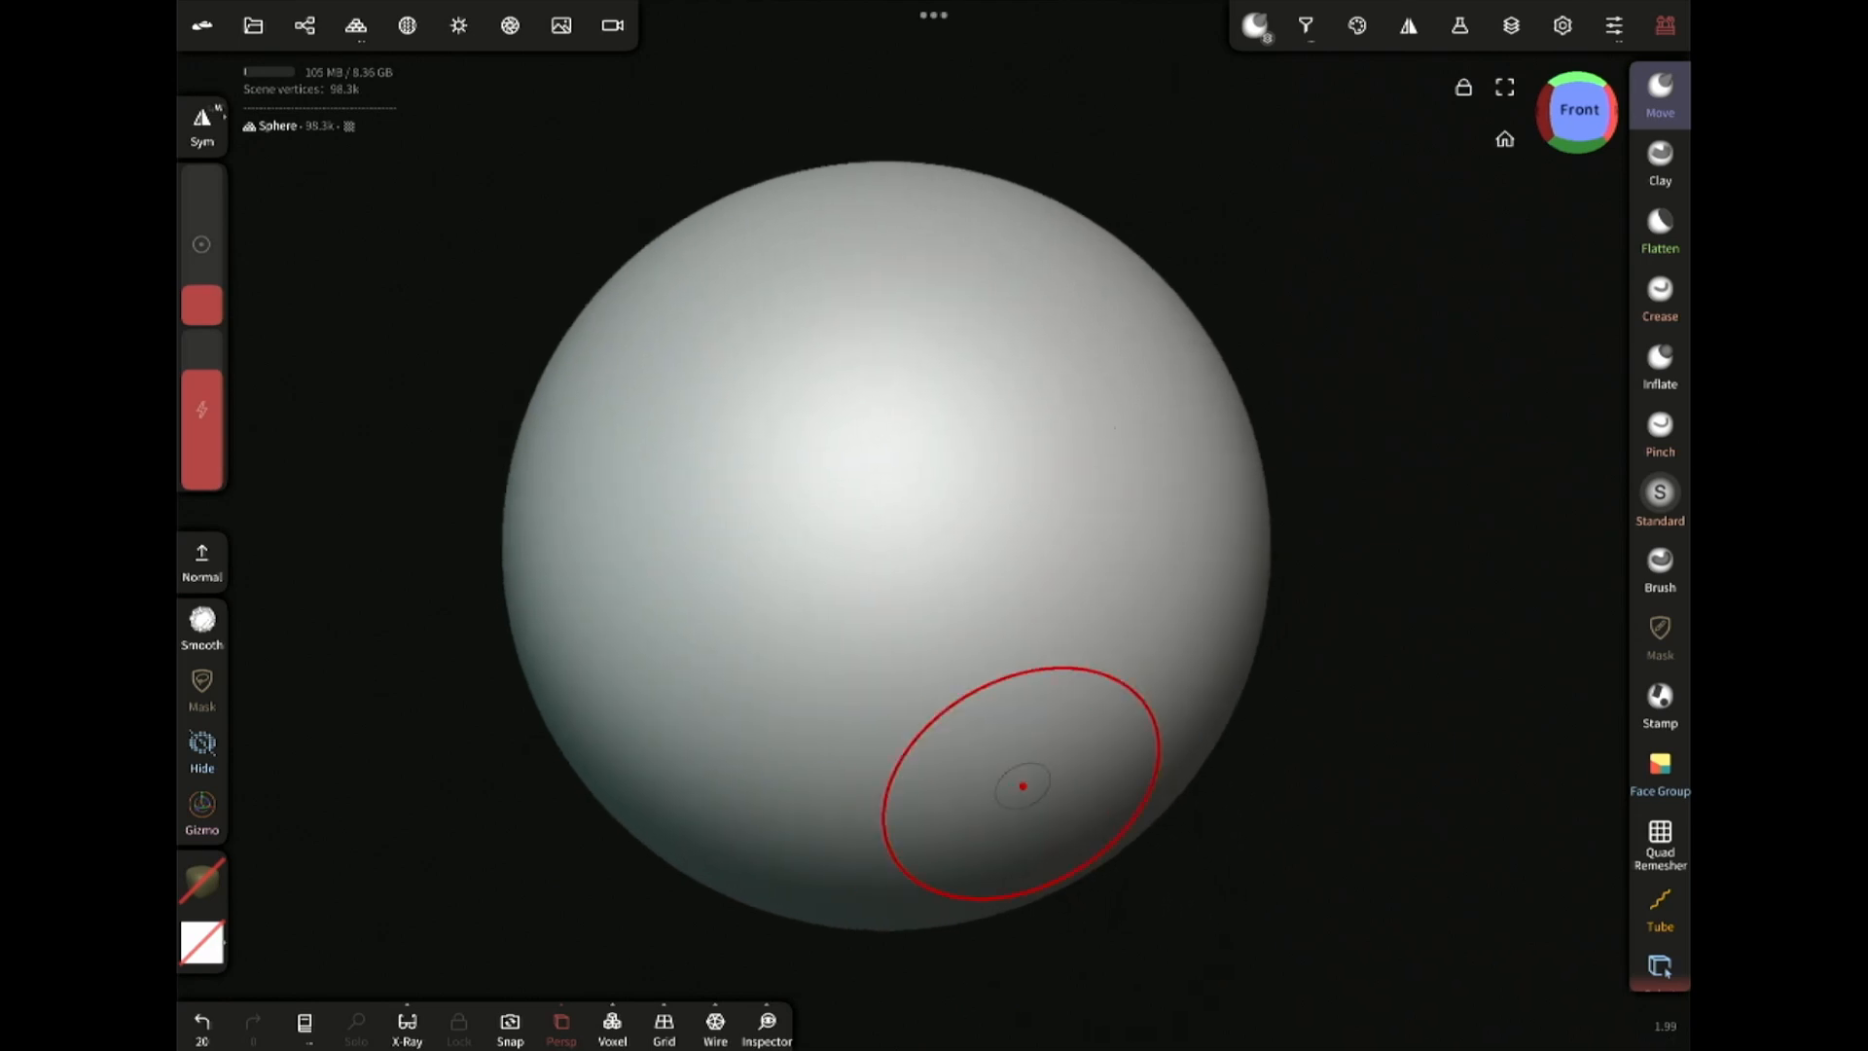
Mask a round wart spot on the sphere with the Mask tool and bring up its operations
click(1660, 628)
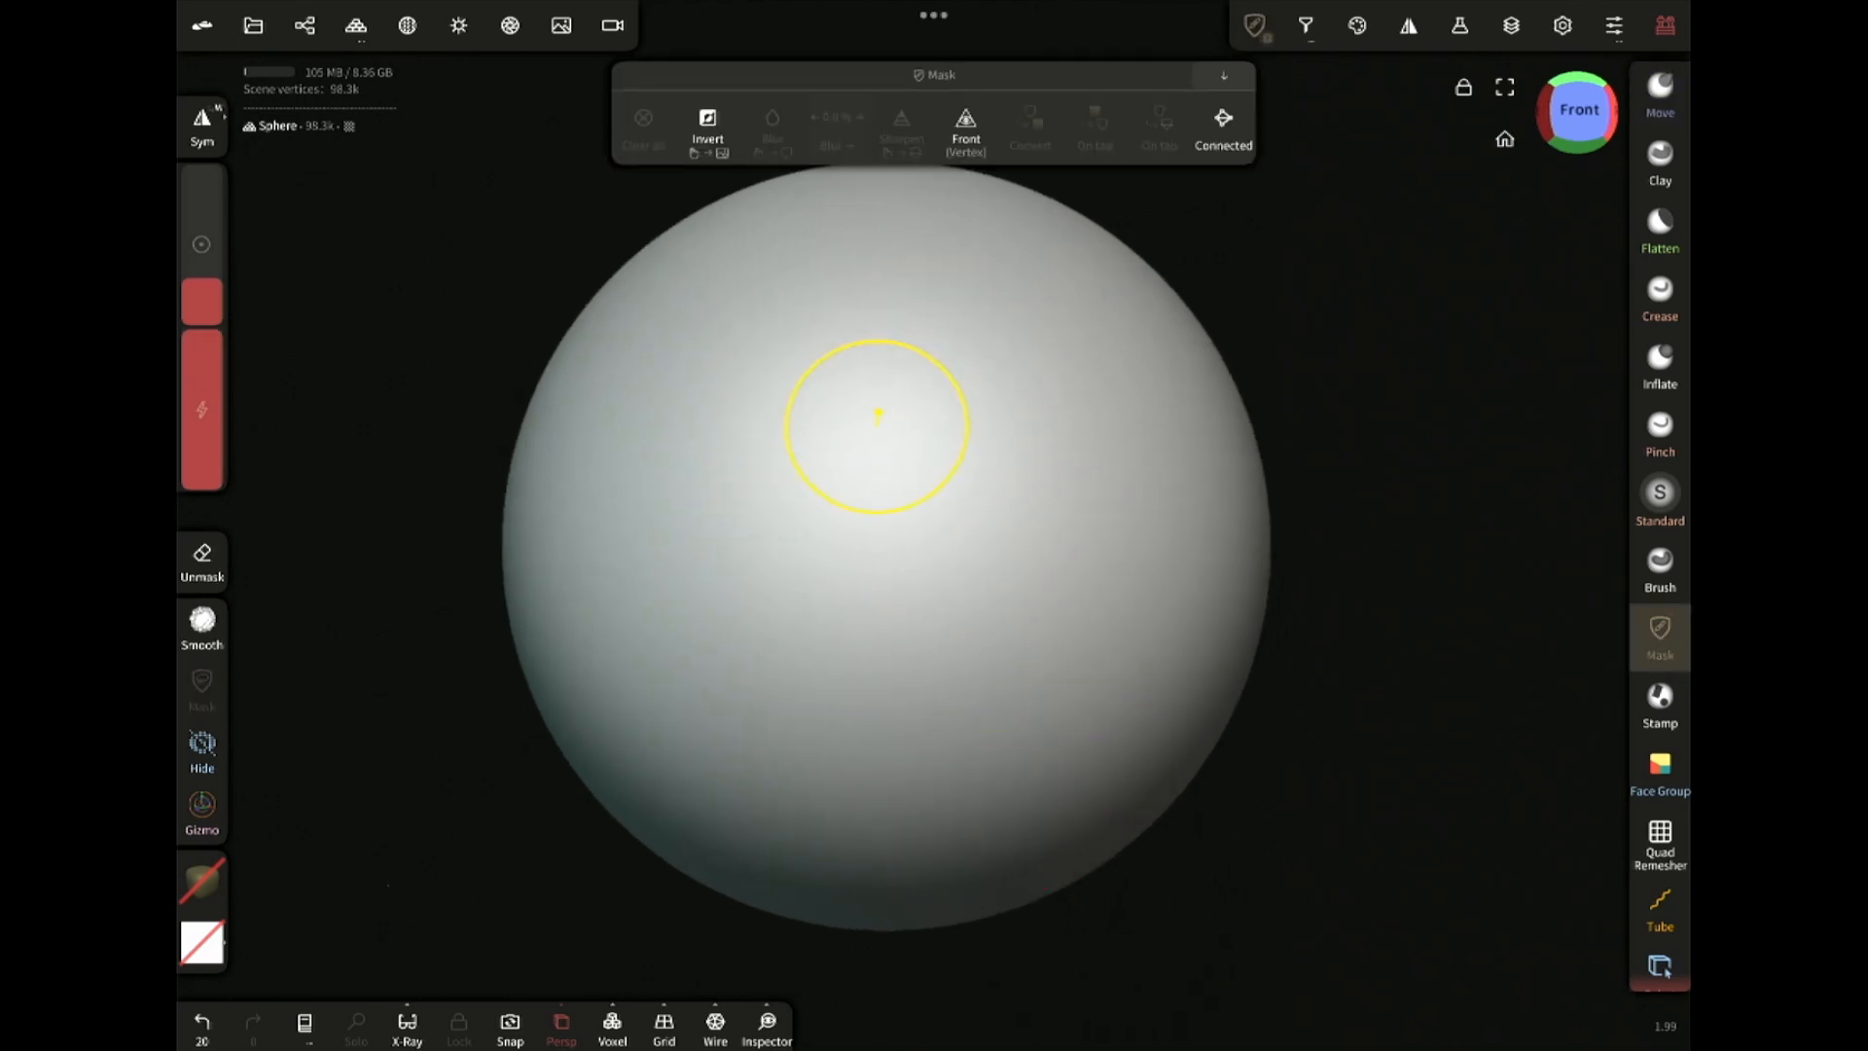
drag(879, 413, 987, 617)
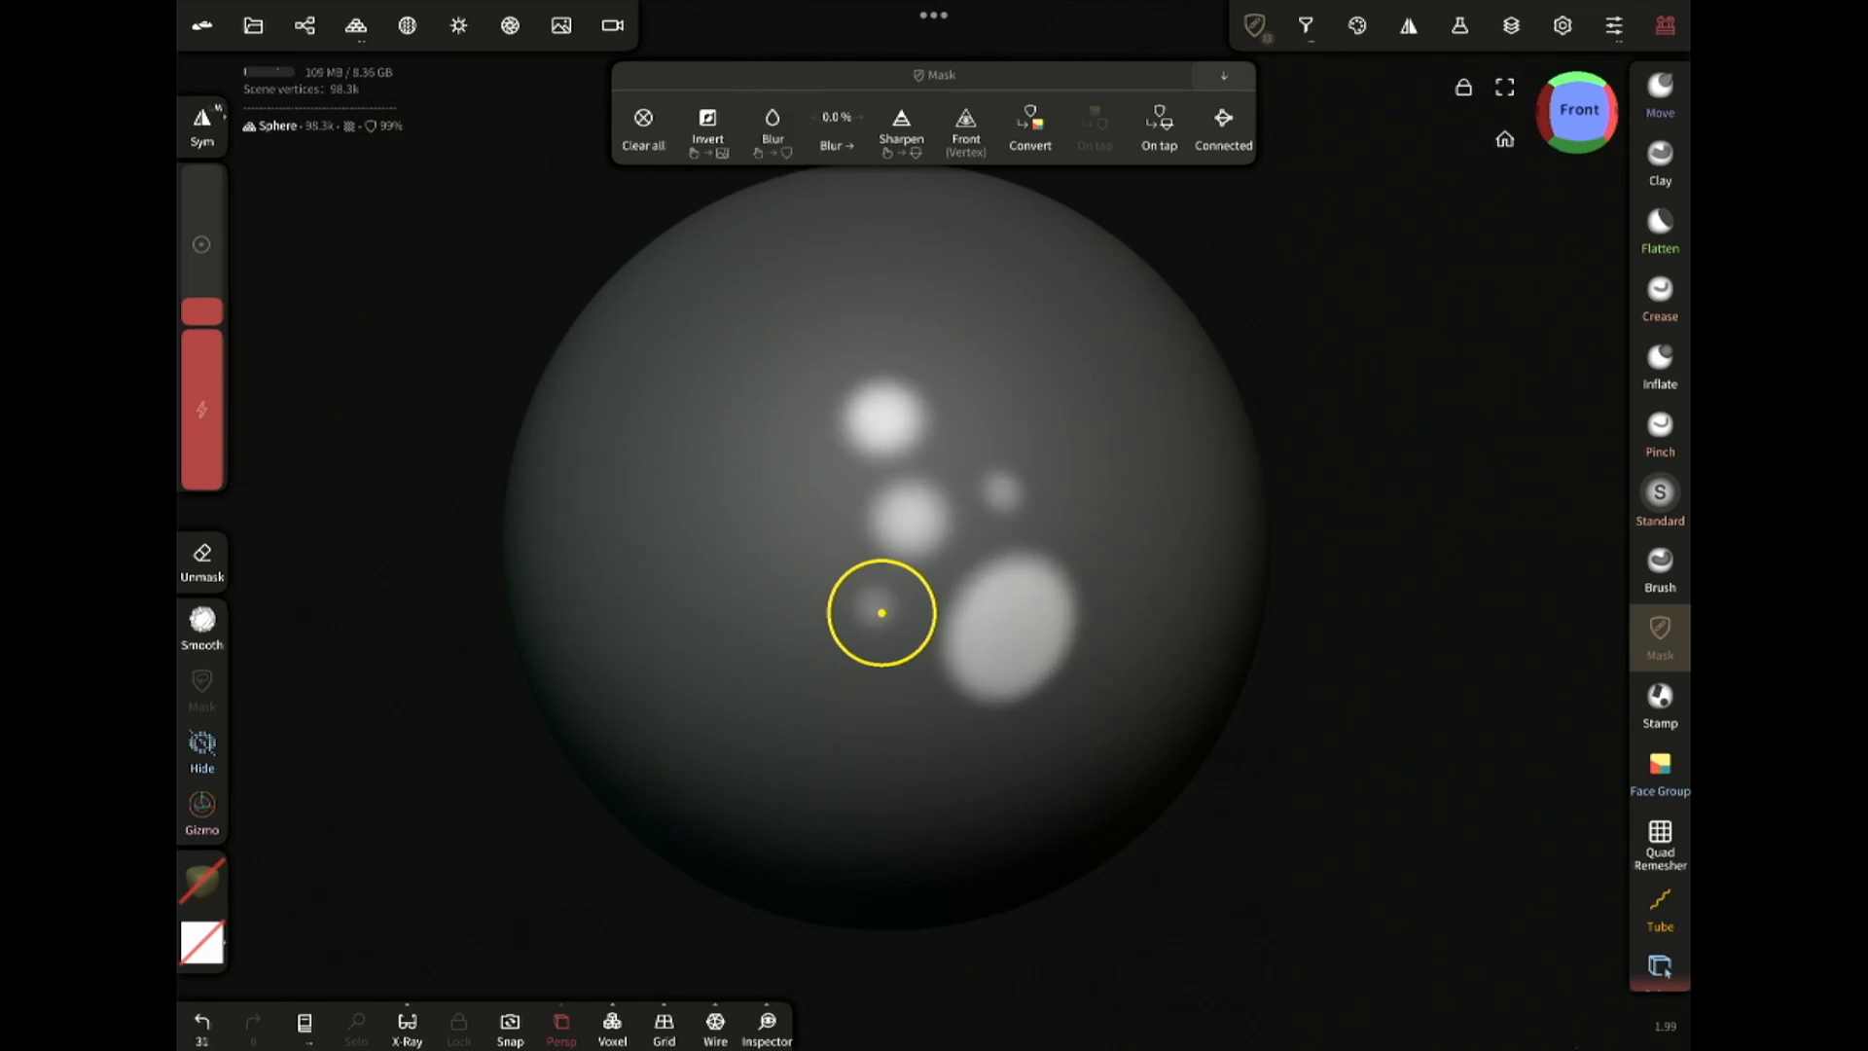
click(1458, 26)
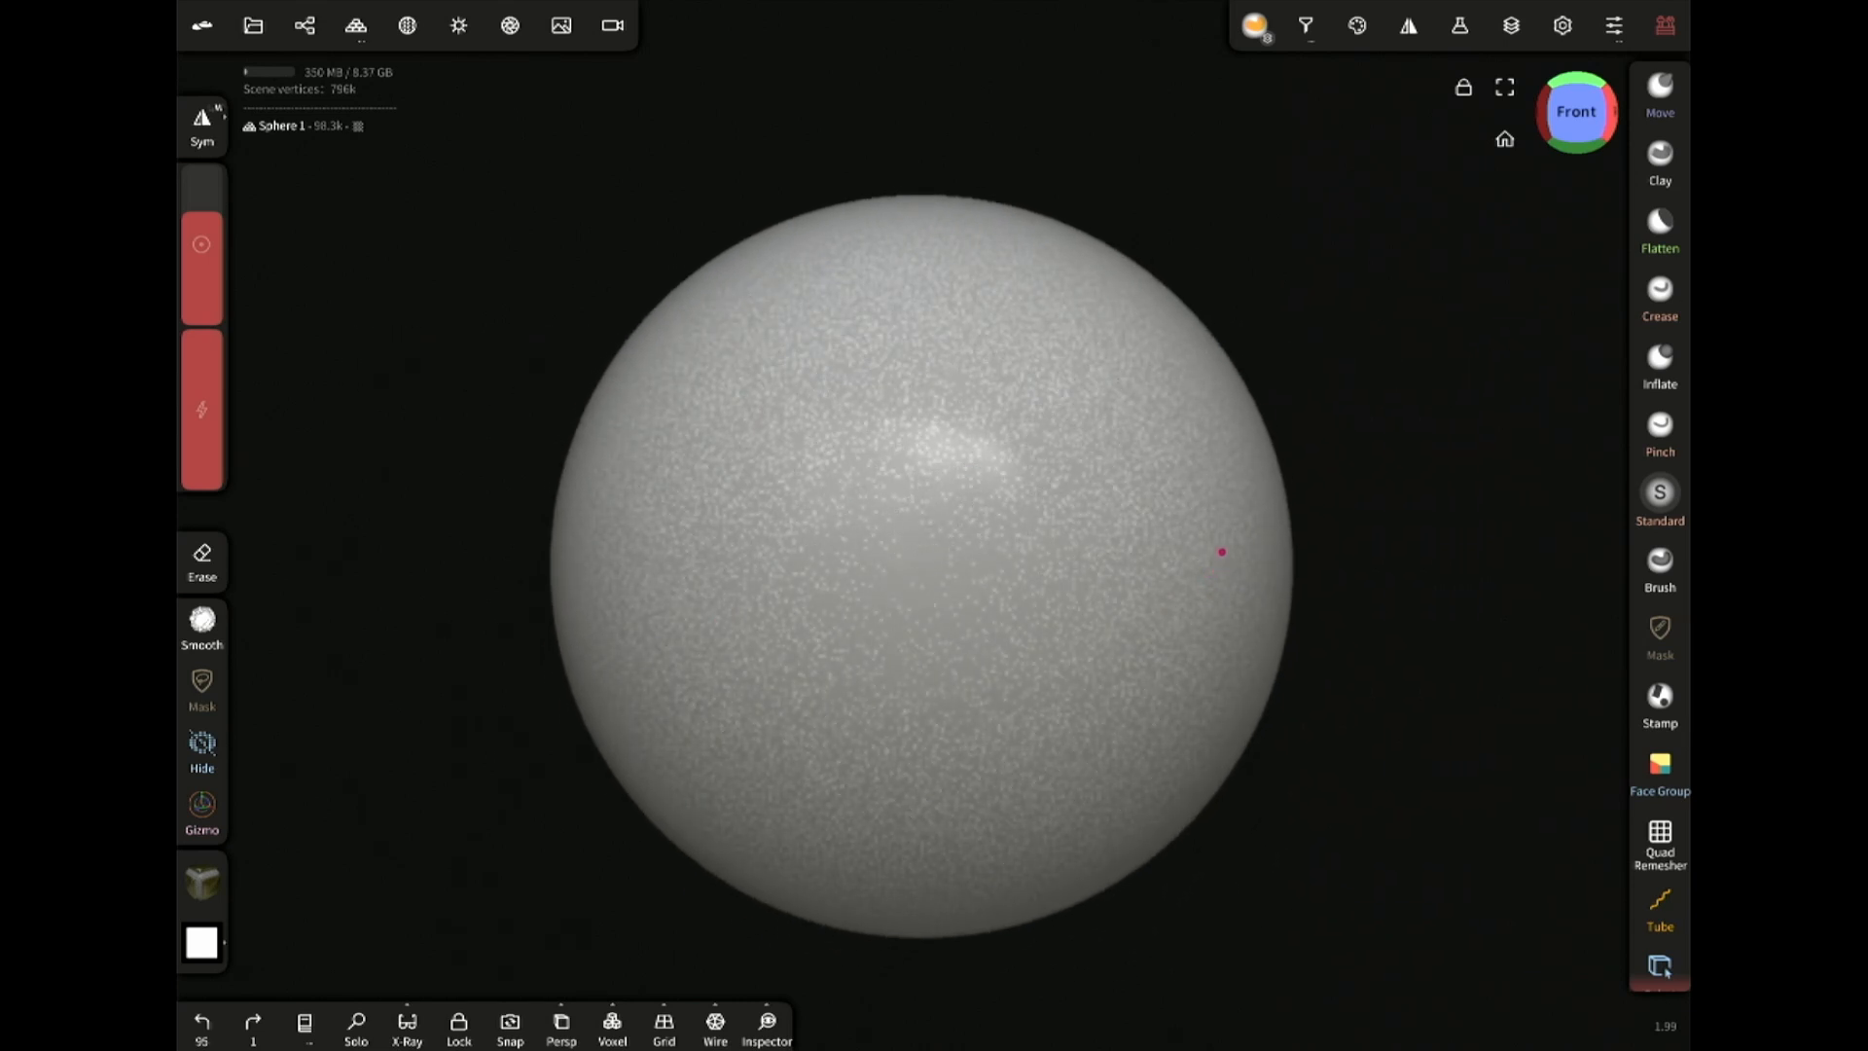
Paint a gold band across the sphere and bring up its Operation panel
click(1382, 25)
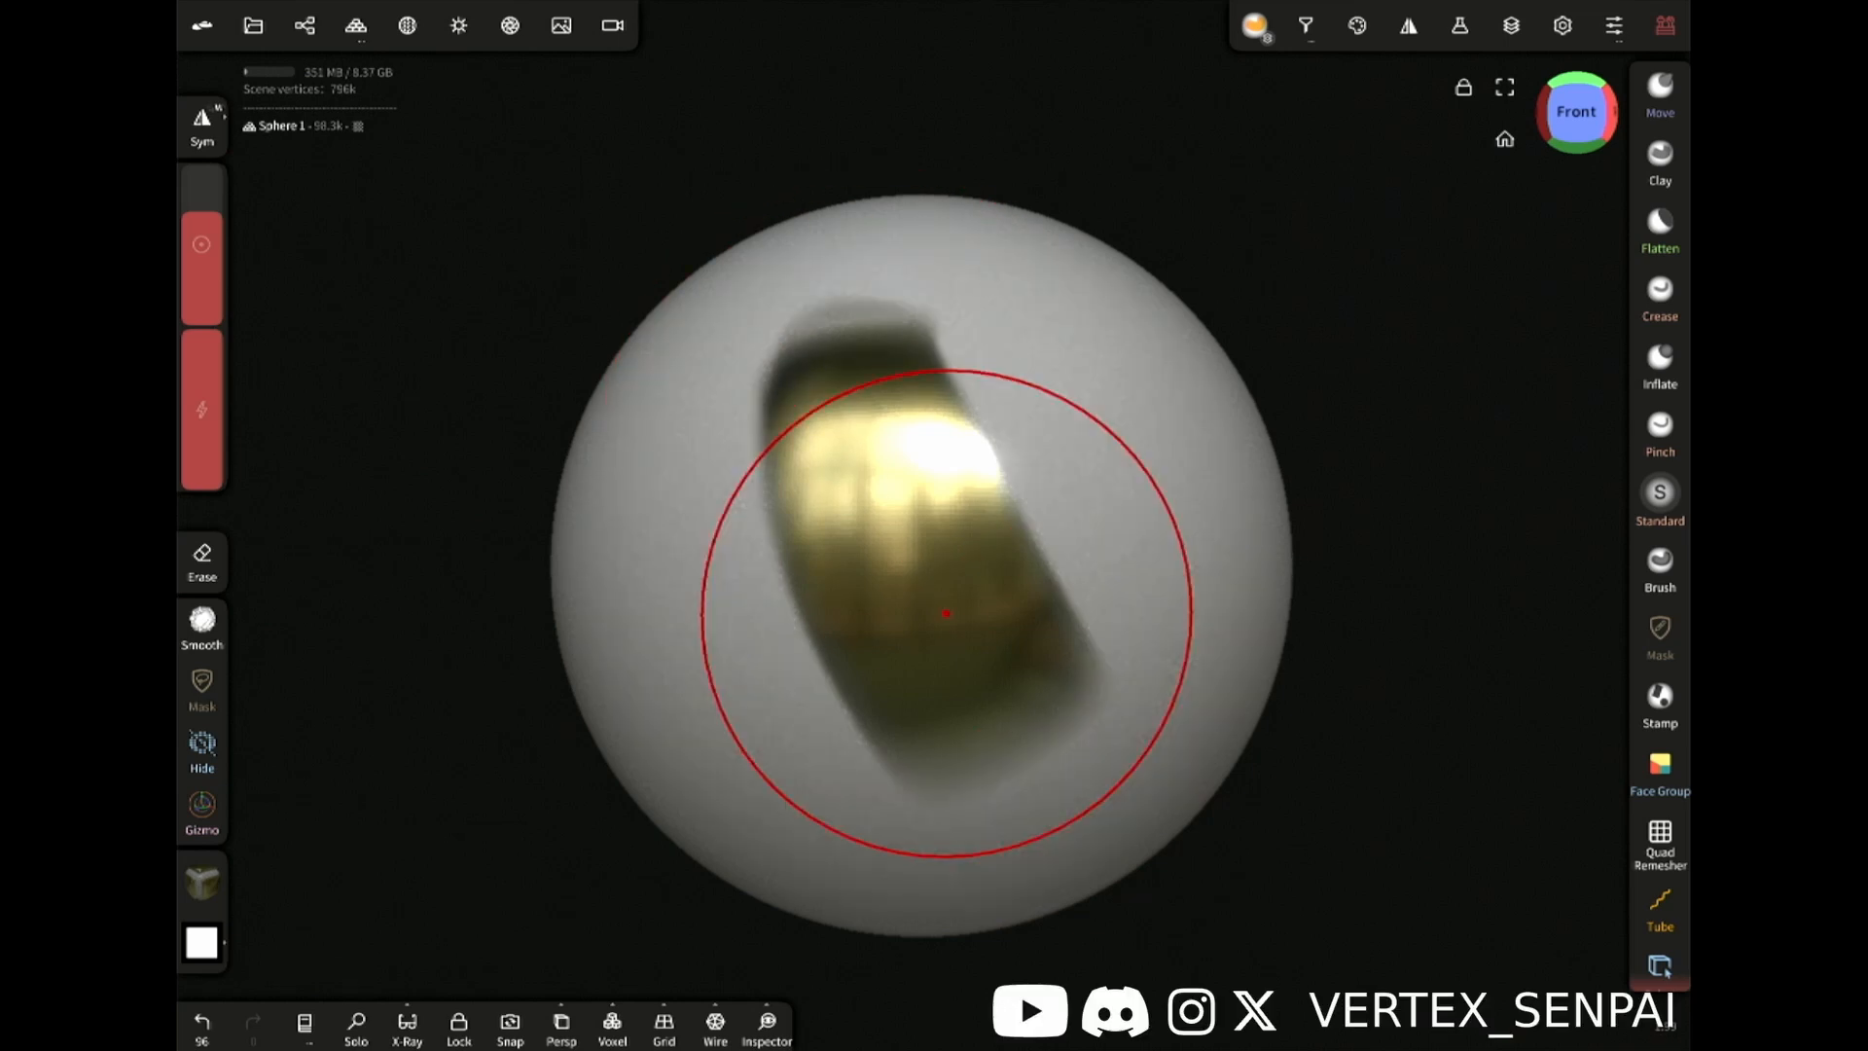
click(1457, 25)
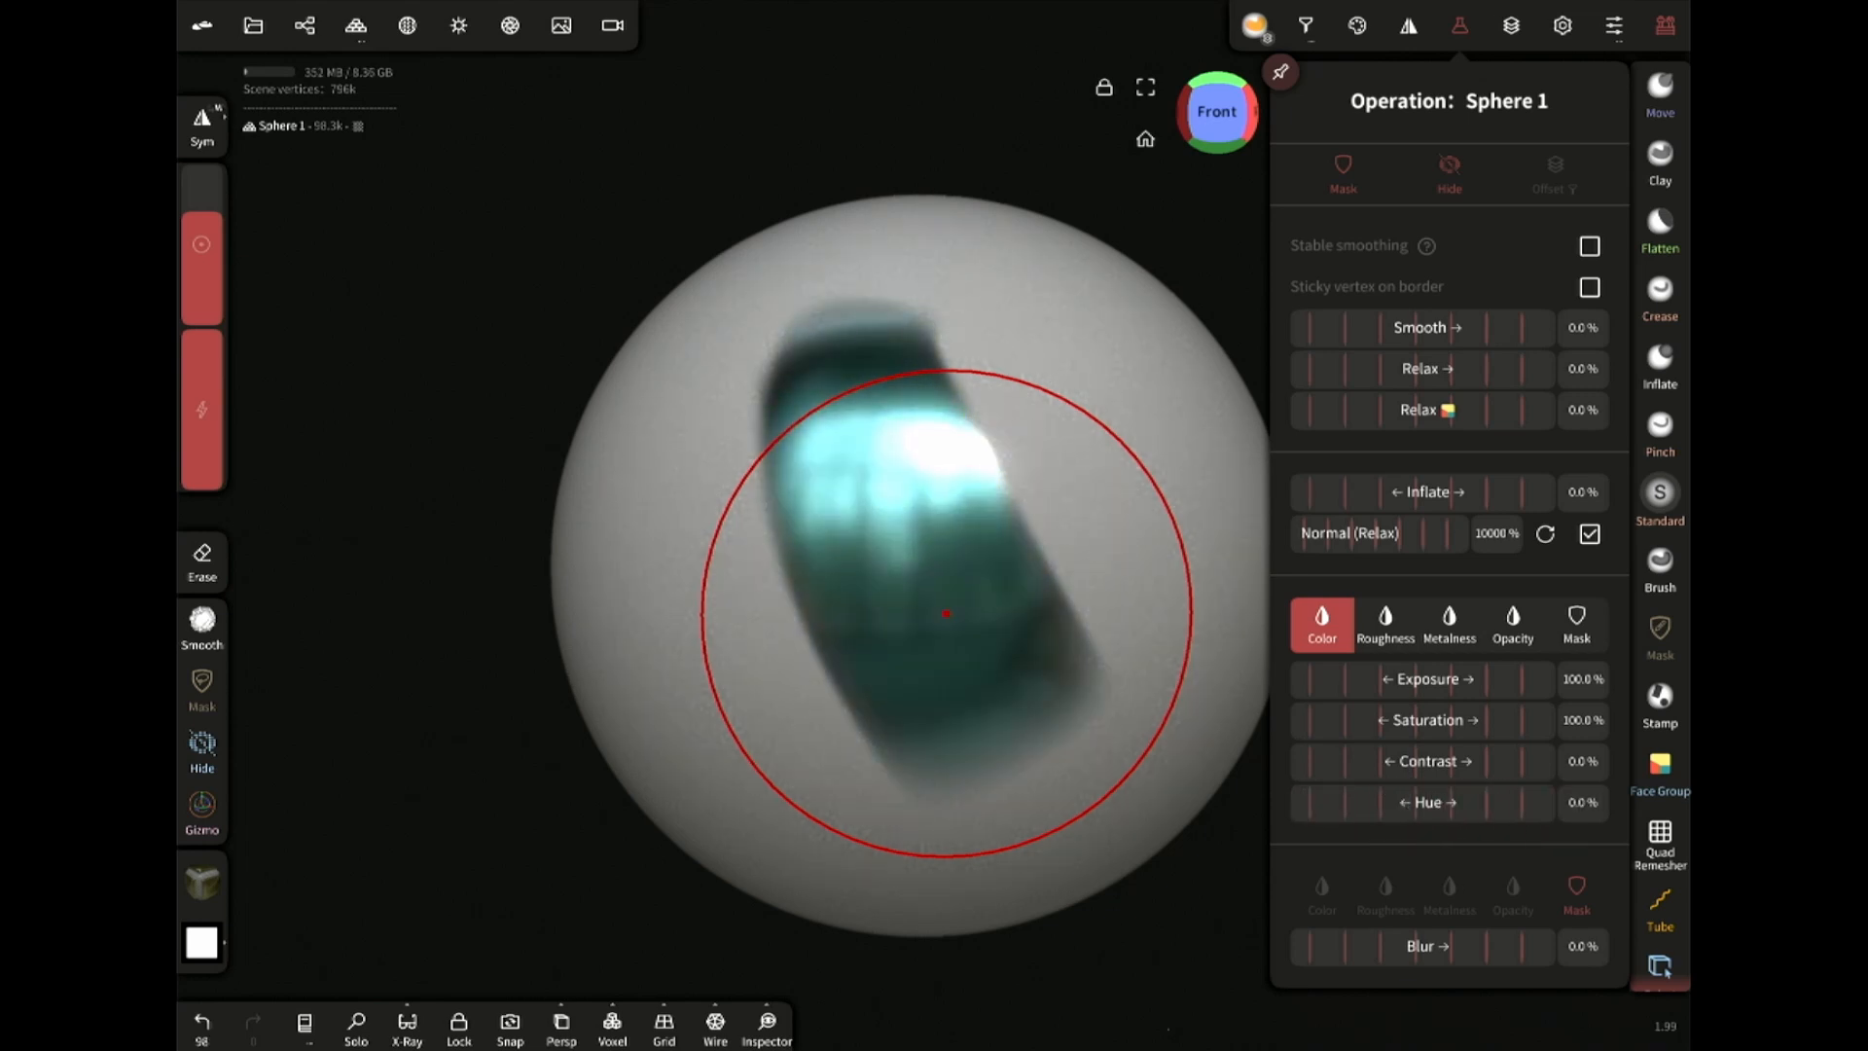
Shift the gold band's hue toward teal and raise its roughness to dull it
drag(1477, 720, 1448, 720)
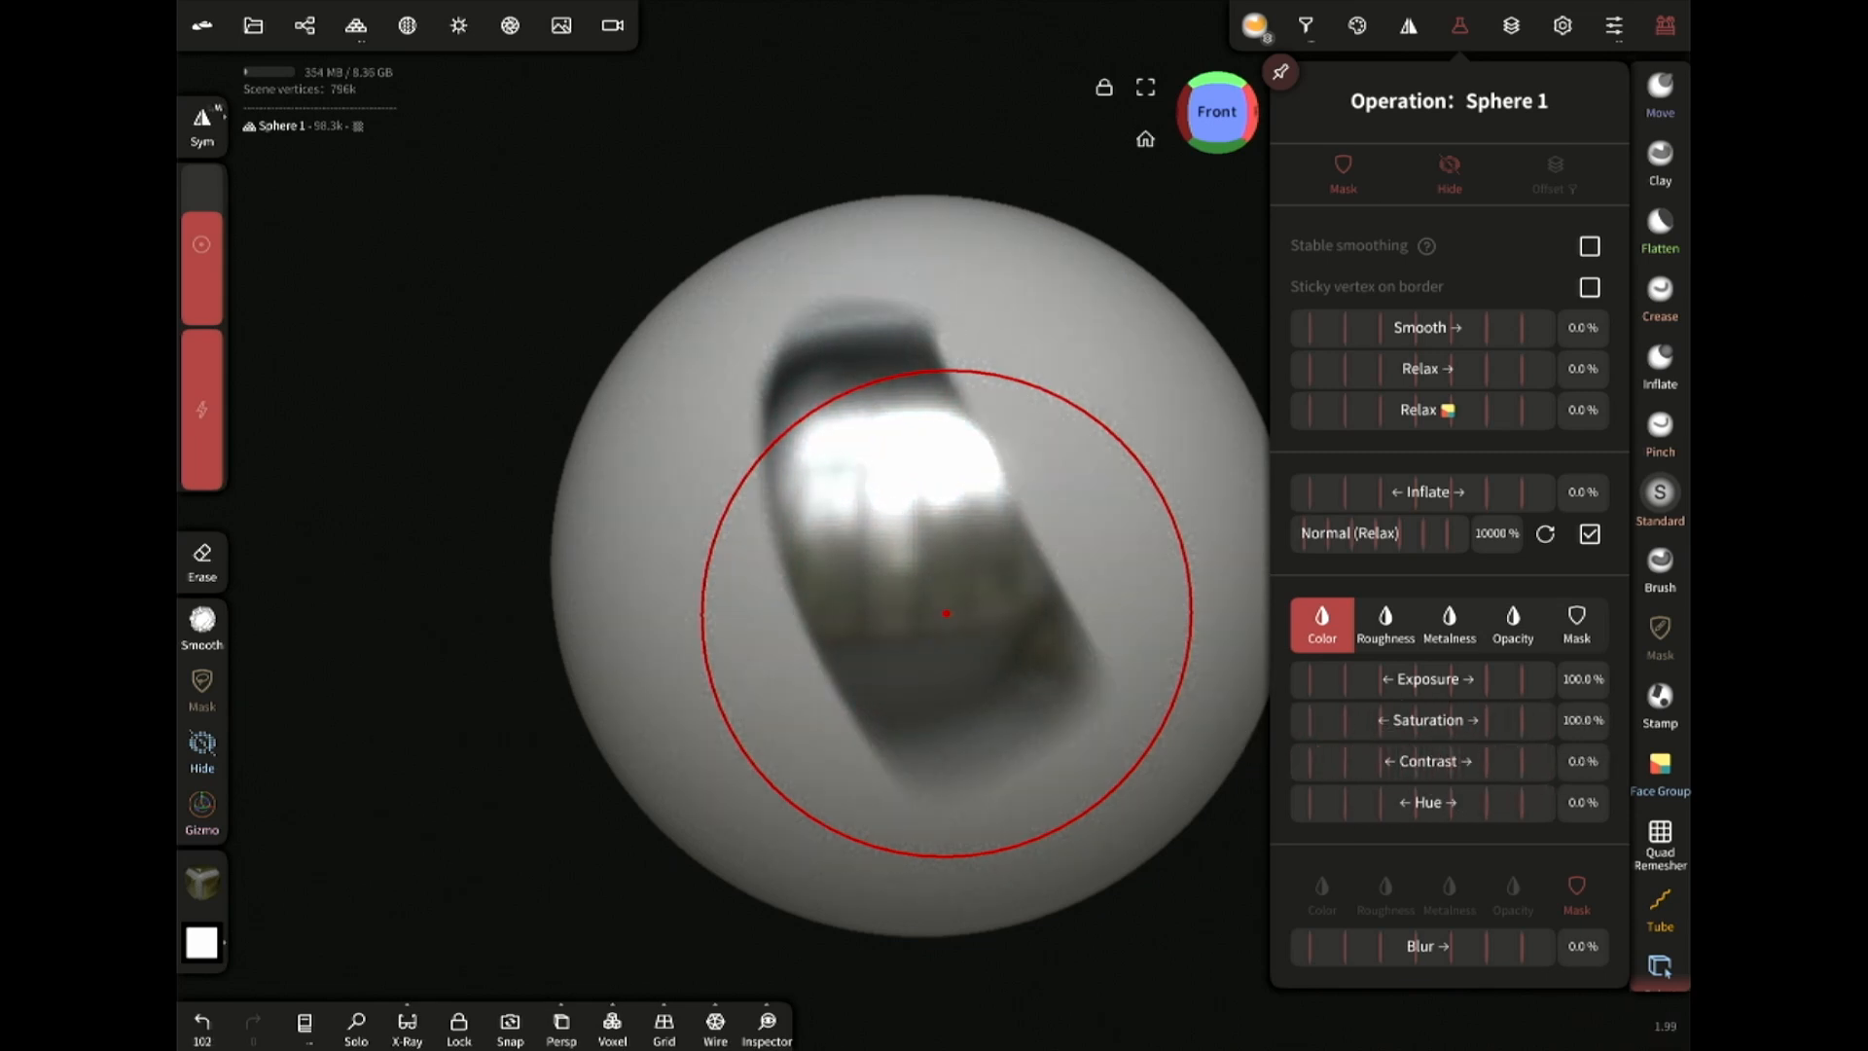
click(1384, 624)
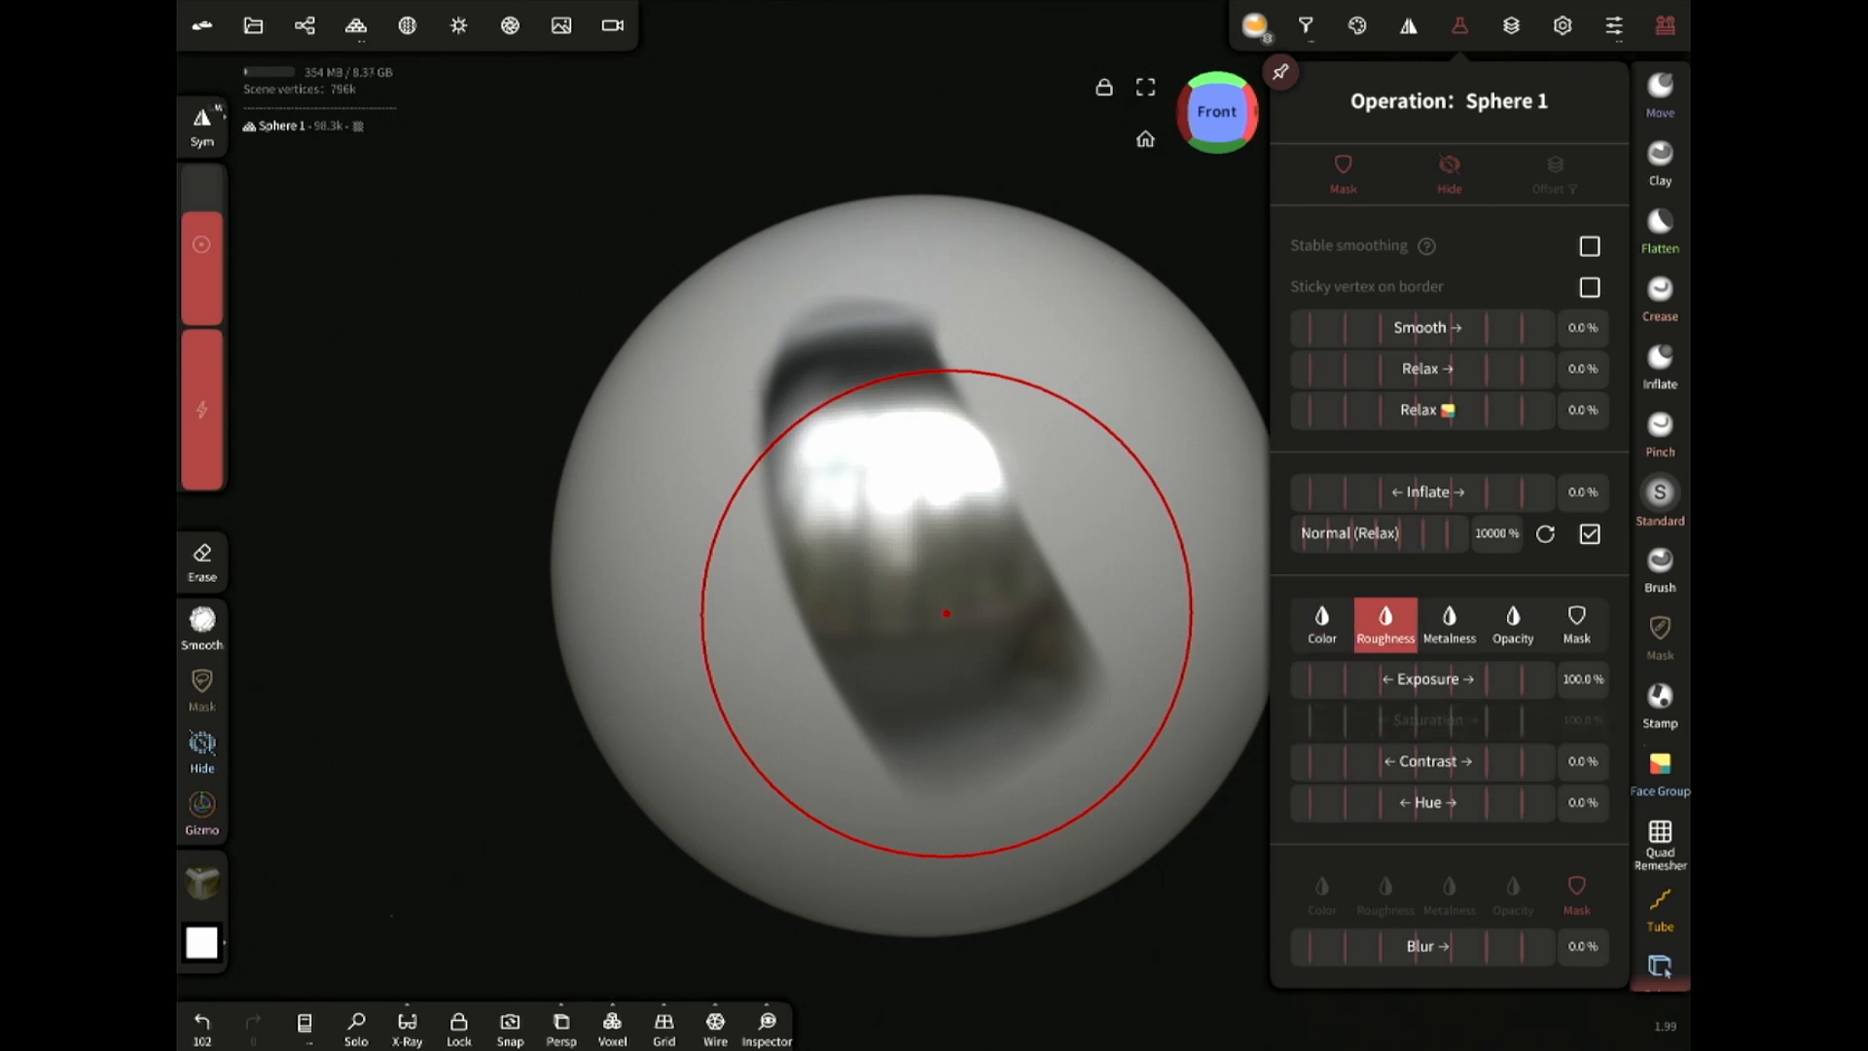
drag(1430, 680, 1578, 696)
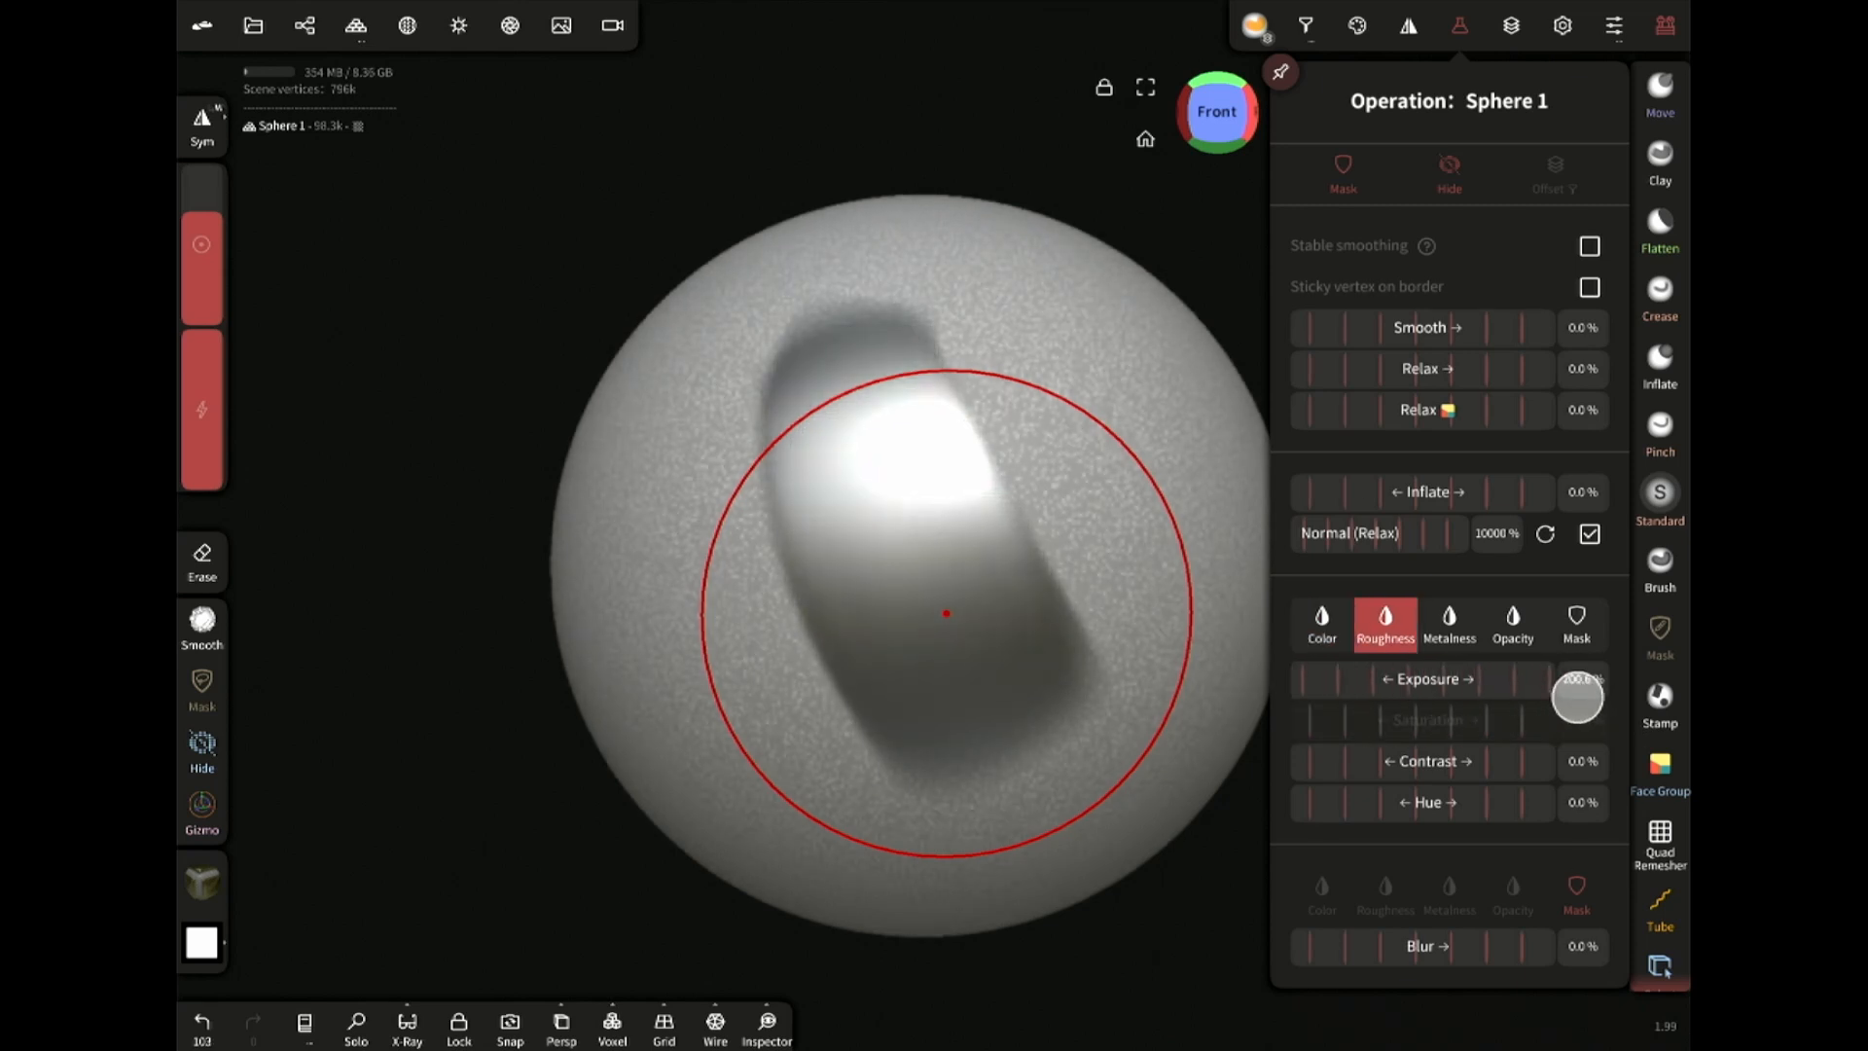
Blur the painted band's colour channel, adding a lighter extra blur
click(1320, 624)
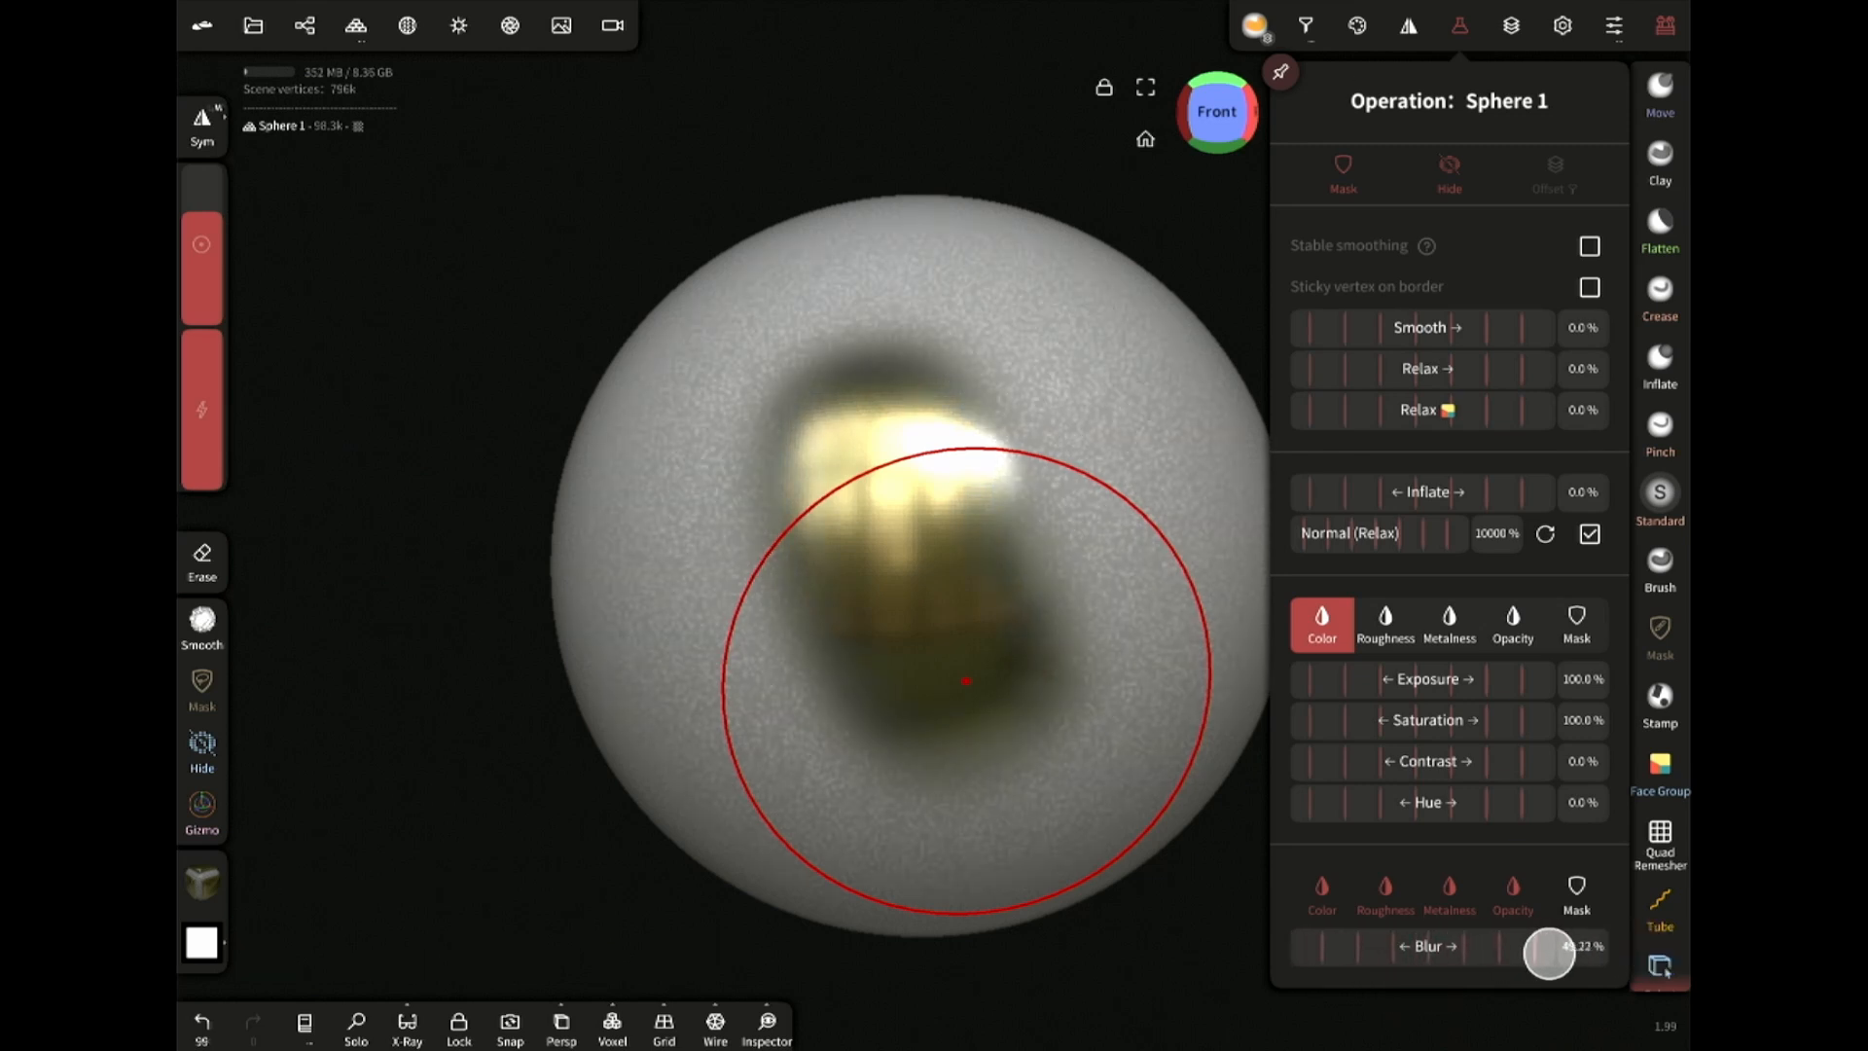
drag(1549, 954, 1430, 971)
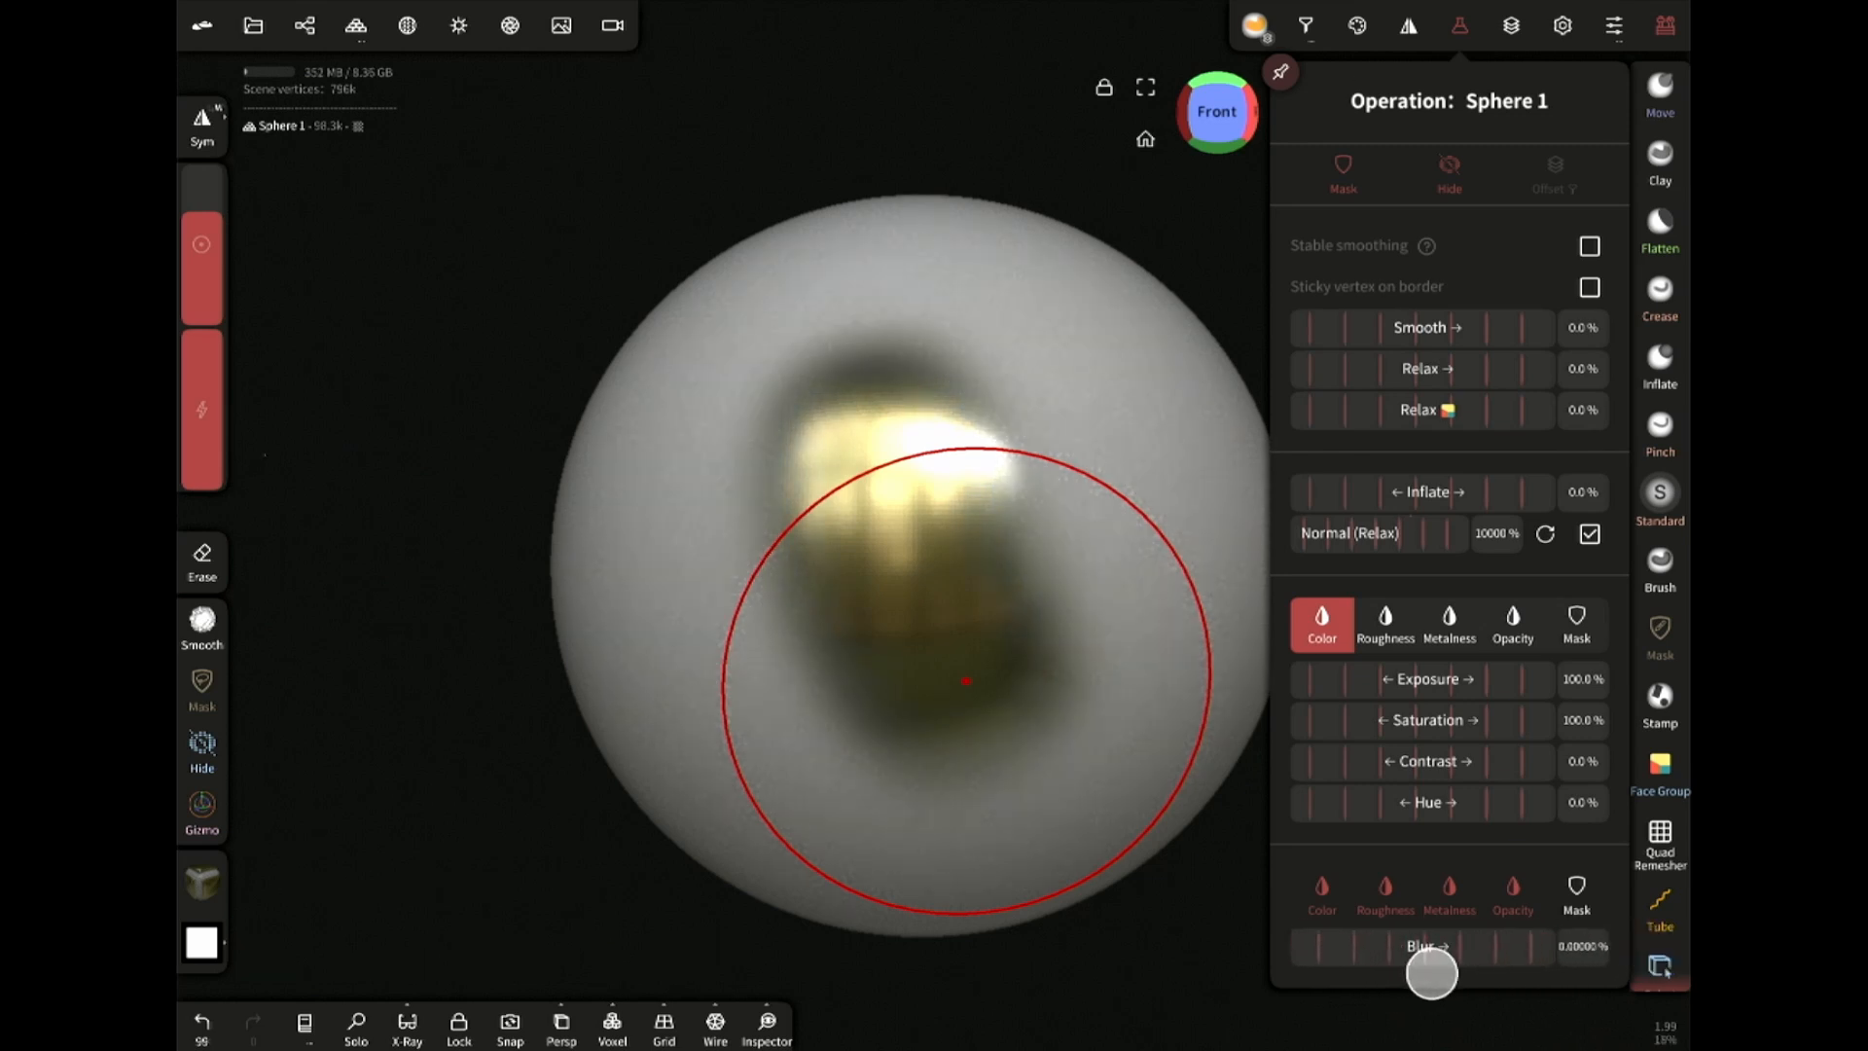
drag(1434, 973, 1434, 948)
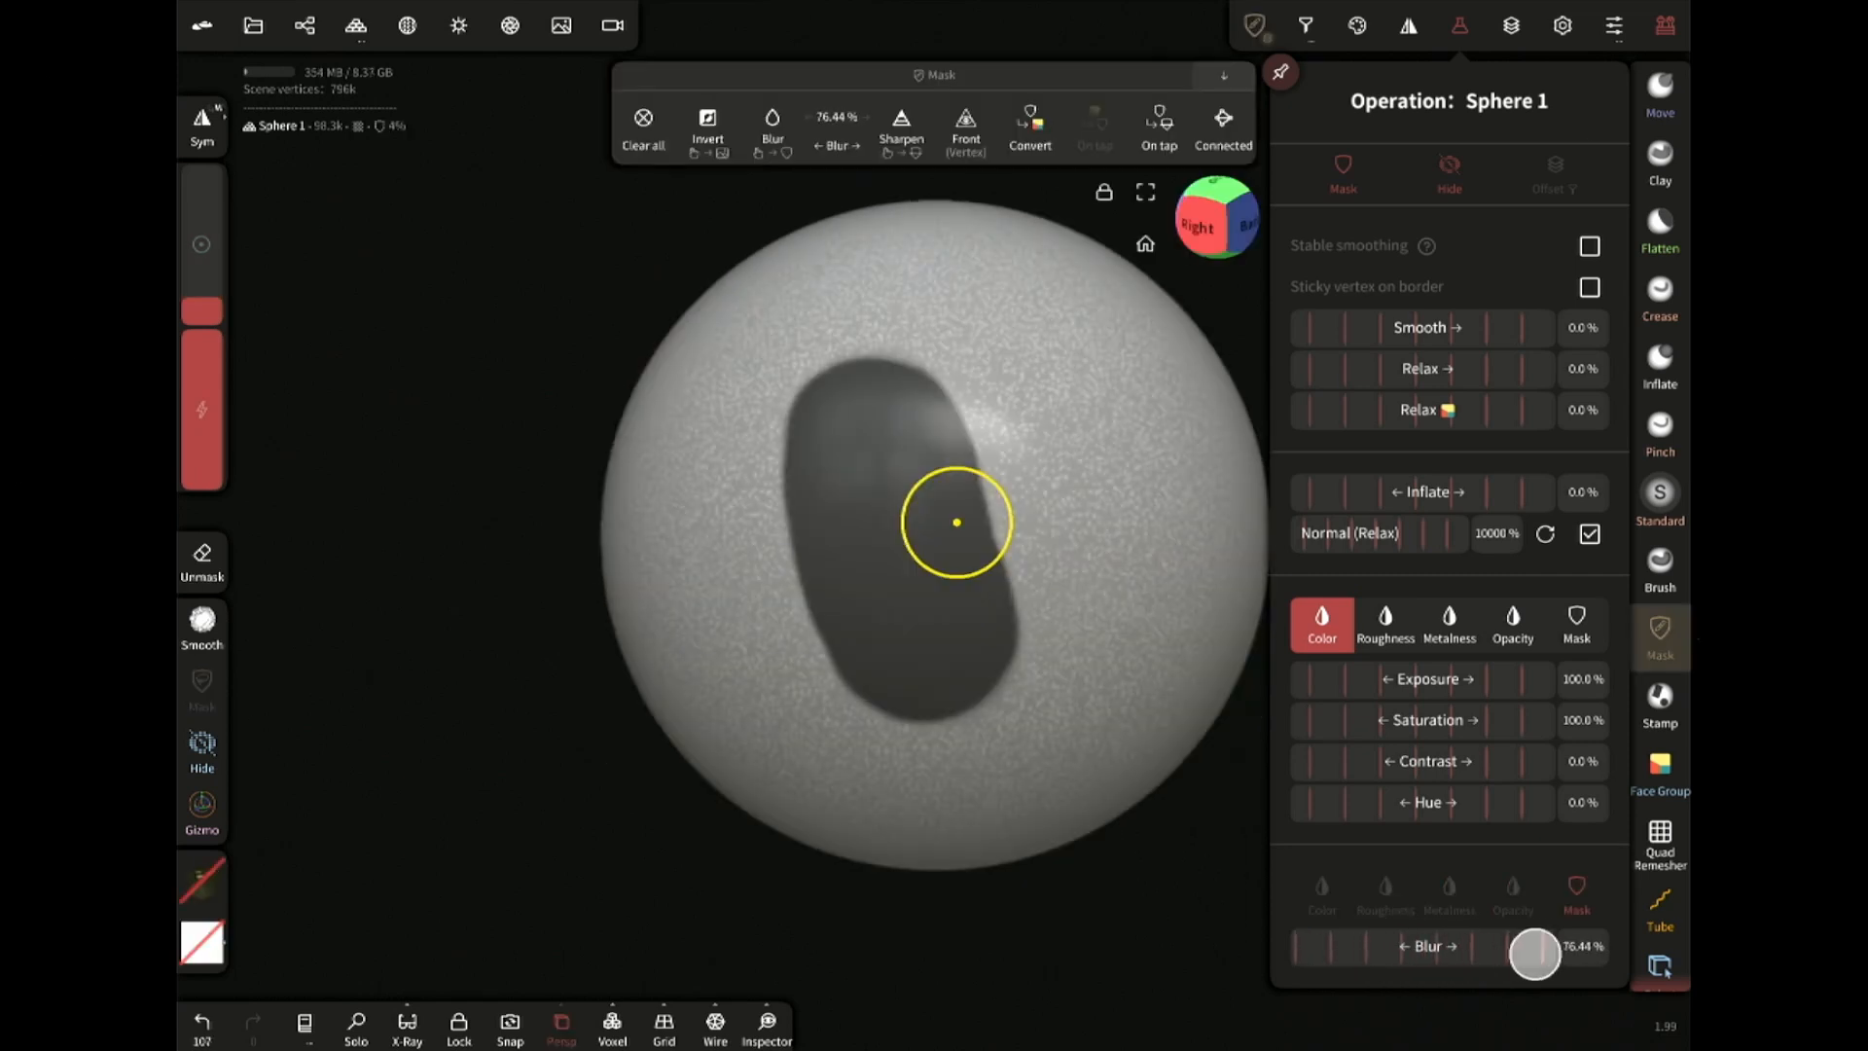
Blur the band's mask edges and orbit to view the blurred paint from the side
drag(1536, 946, 1584, 949)
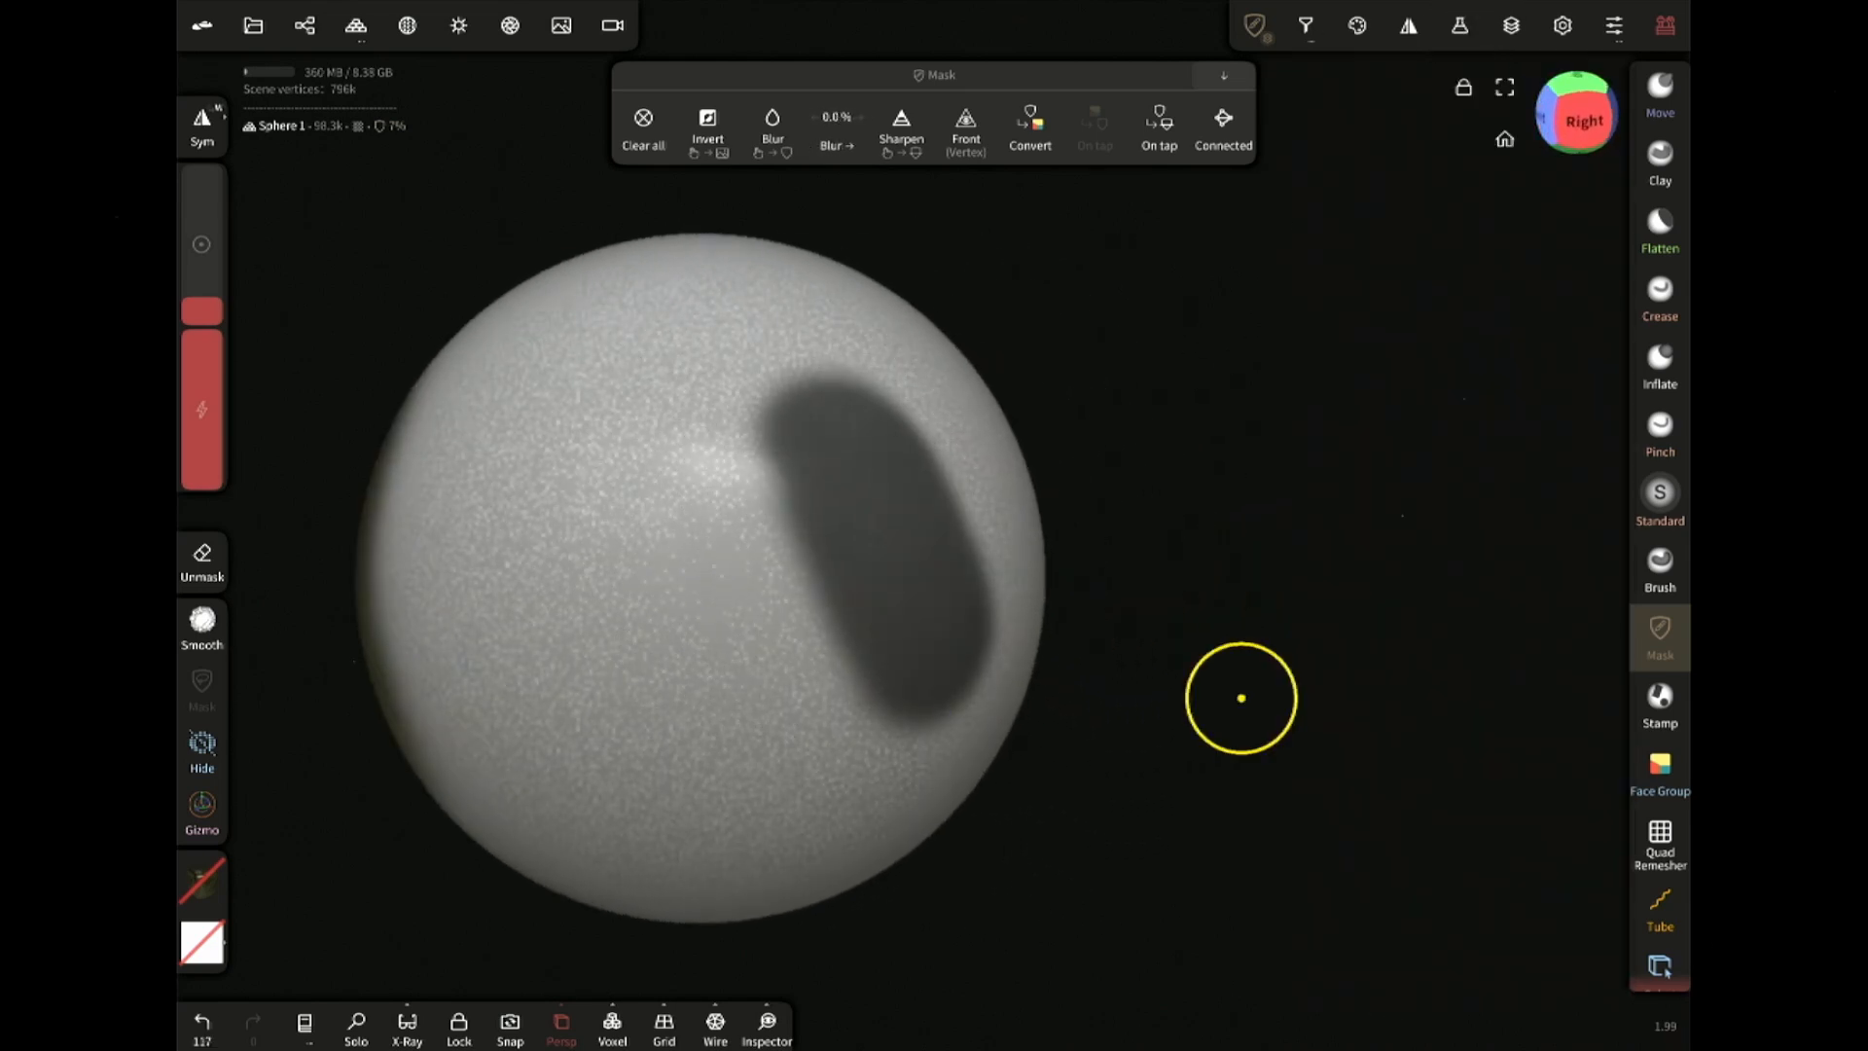
drag(1240, 699, 1425, 724)
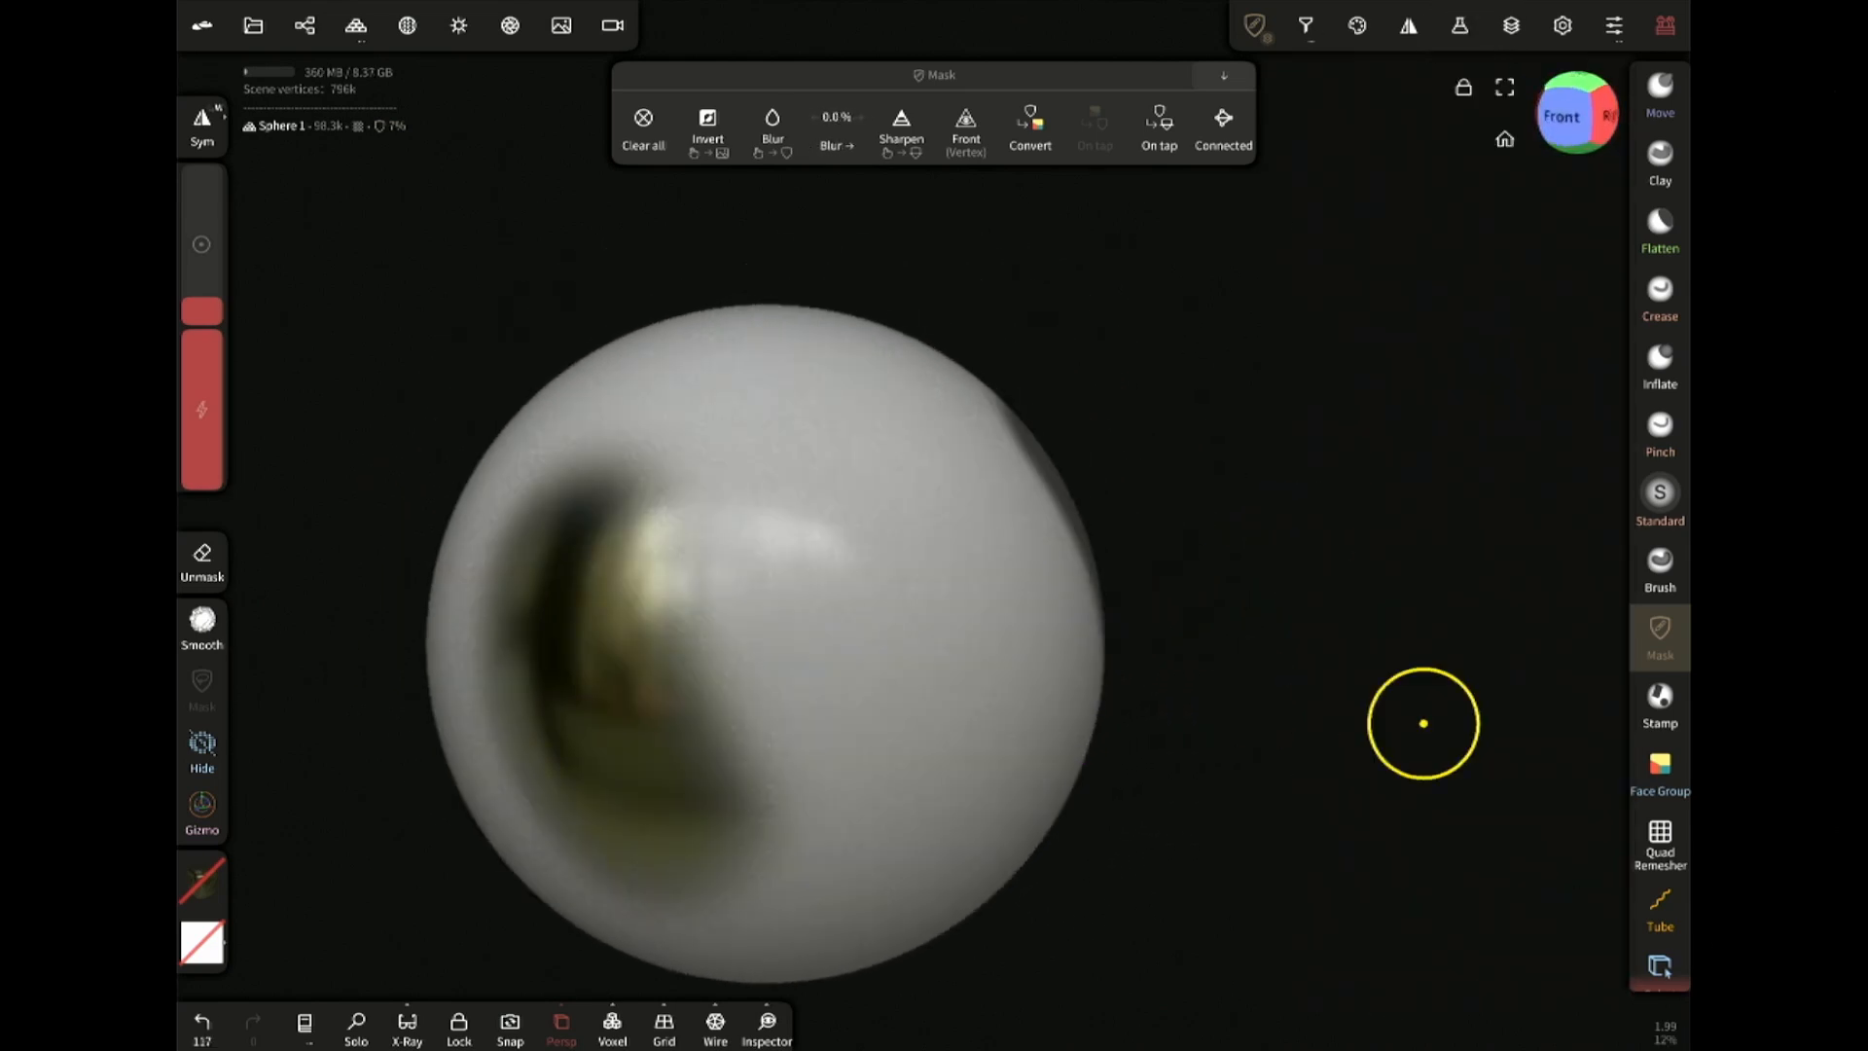